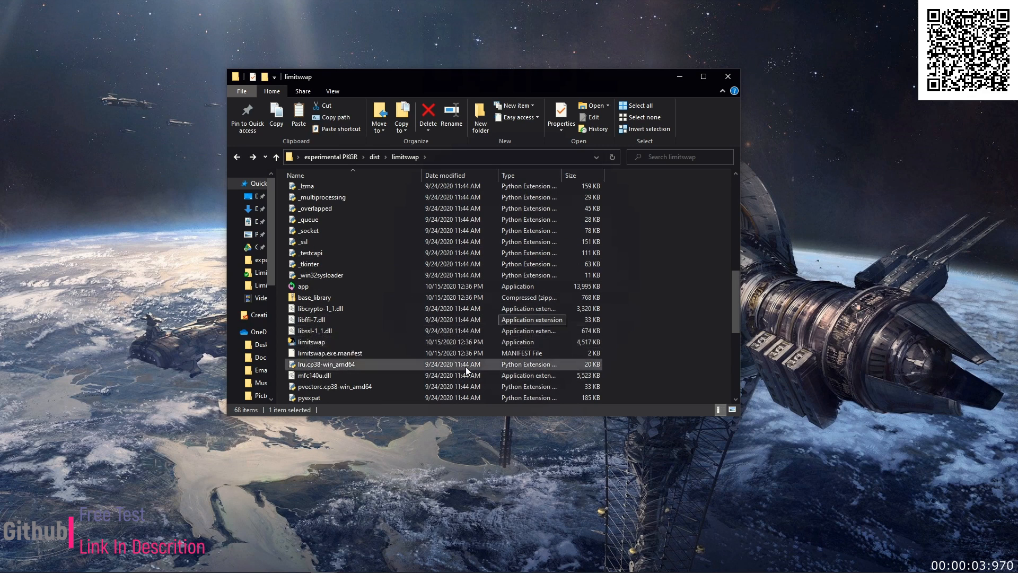
# Launch app.exe from the limitswap folder to start the local server console
pyautogui.click(303, 286)
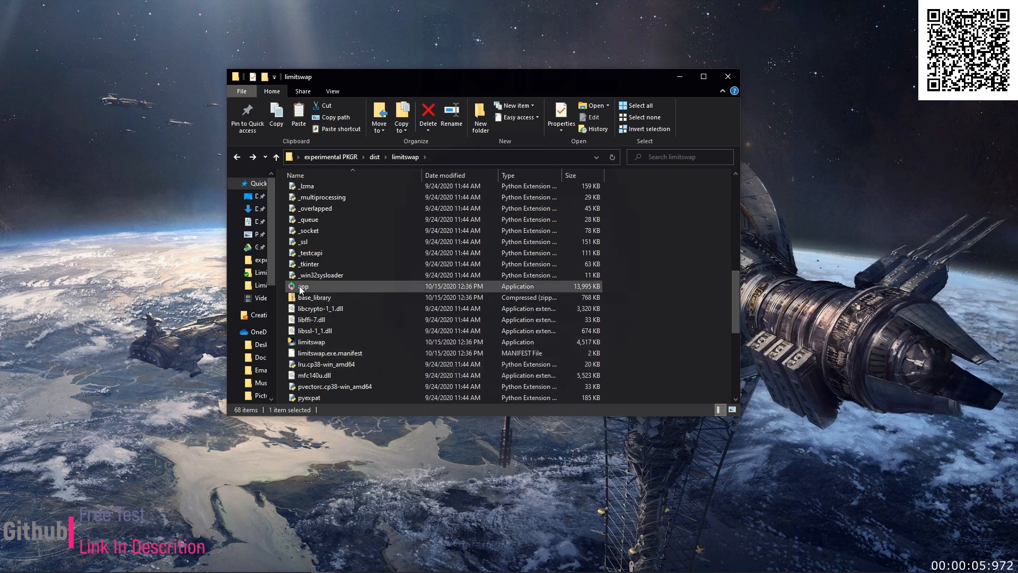
pyautogui.moveTo(311, 288)
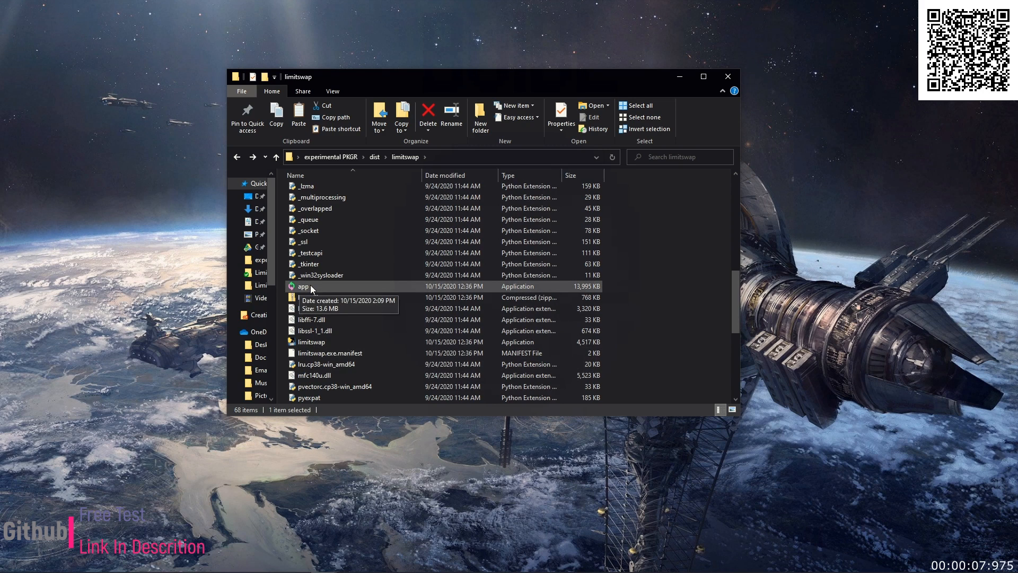
pyautogui.doubleClick(301, 286)
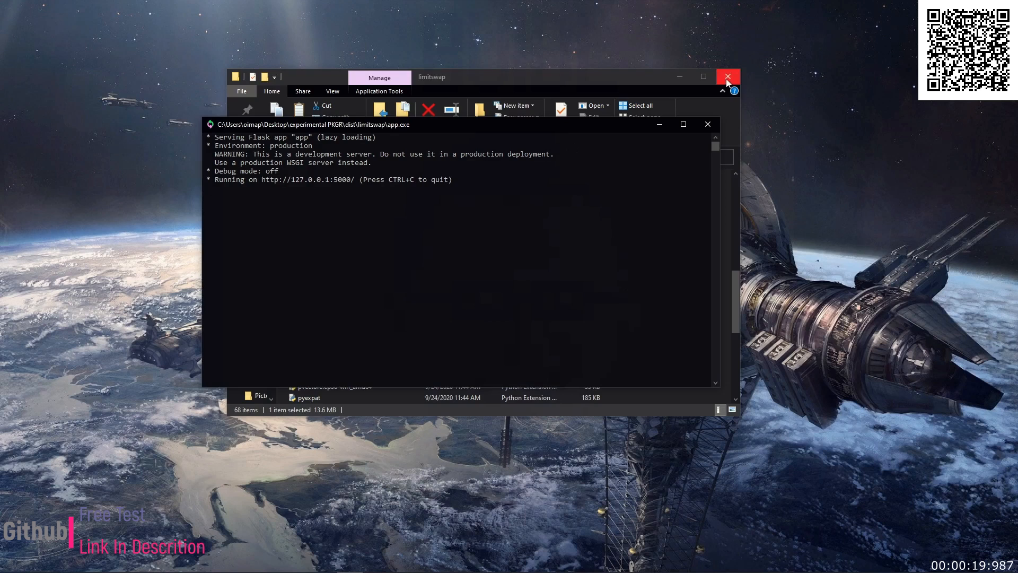
# Close File Explorer and switch to the browser tab at 127.0.0.1:5000
pyautogui.click(727, 76)
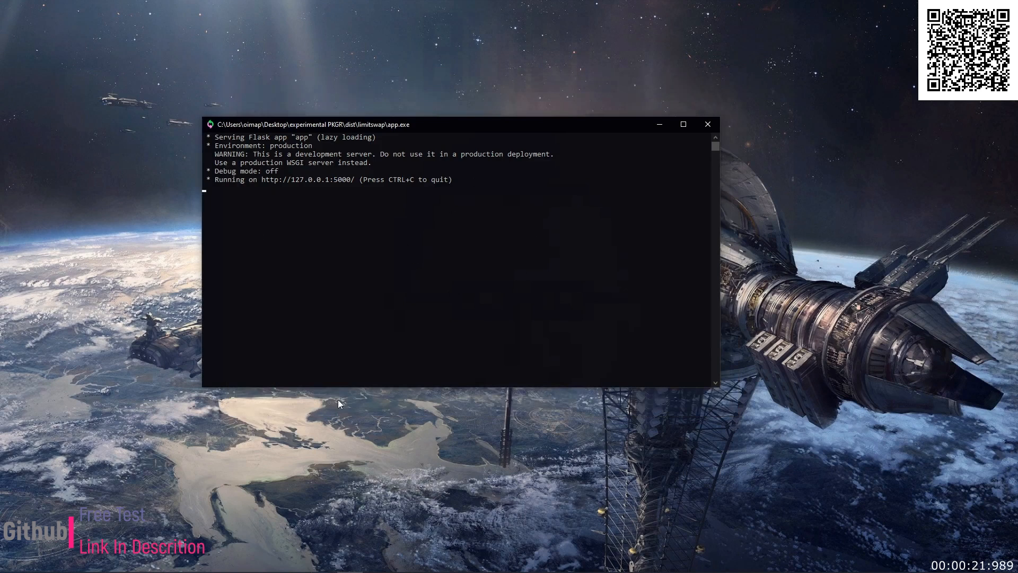
pyautogui.moveTo(572, 147)
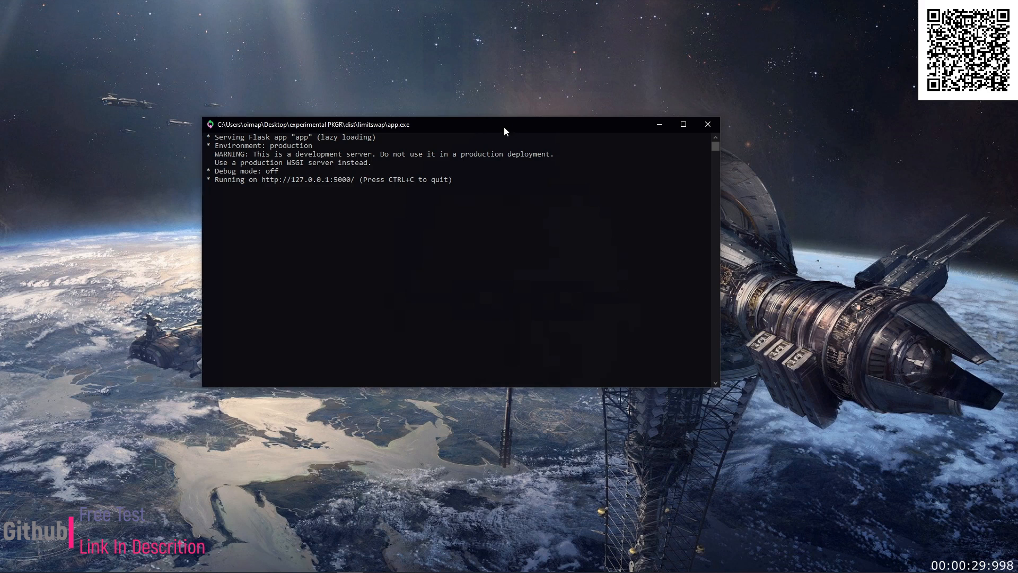
pyautogui.moveTo(562, 153)
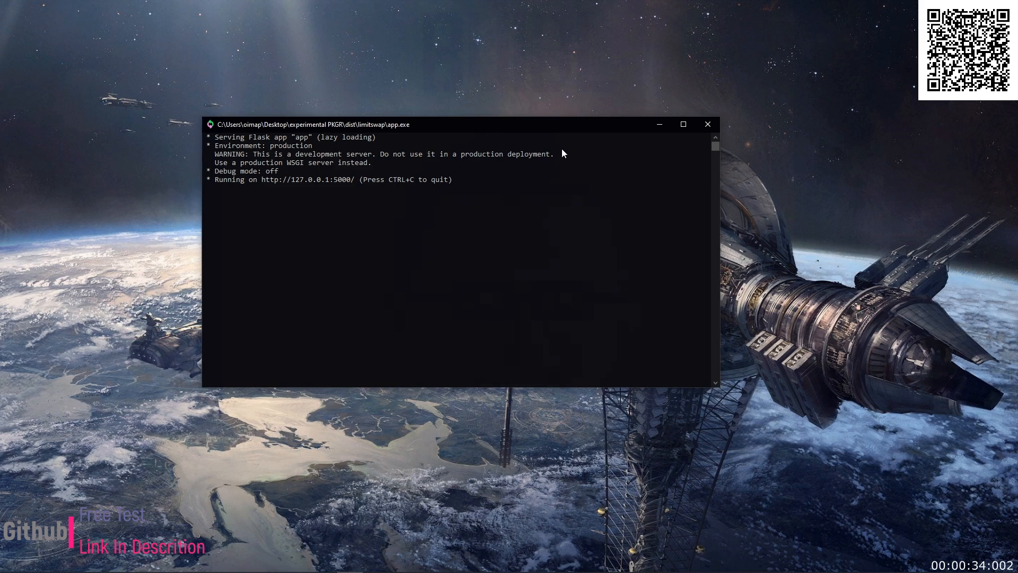
pyautogui.moveTo(211, 359)
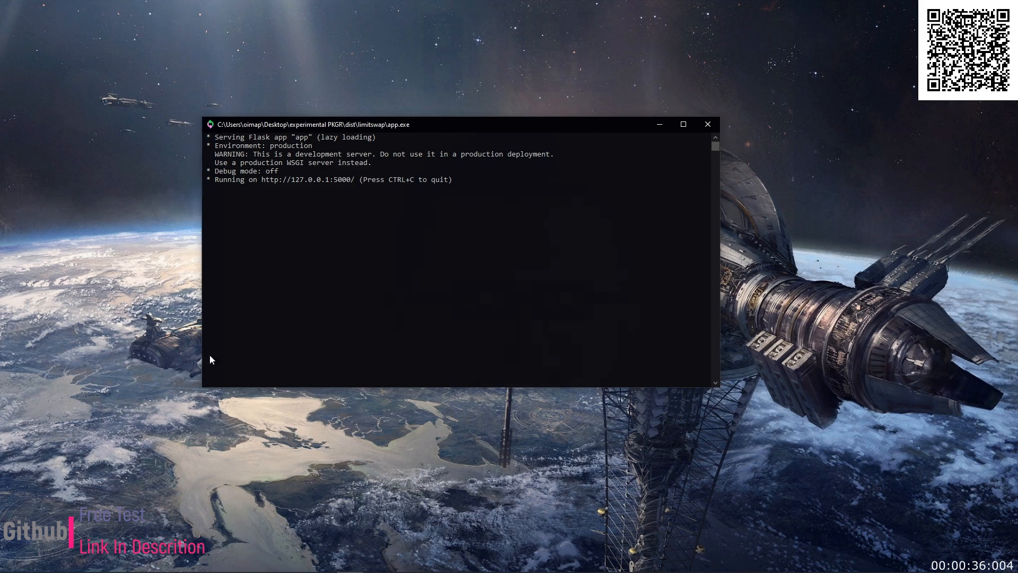
pyautogui.moveTo(300, 313)
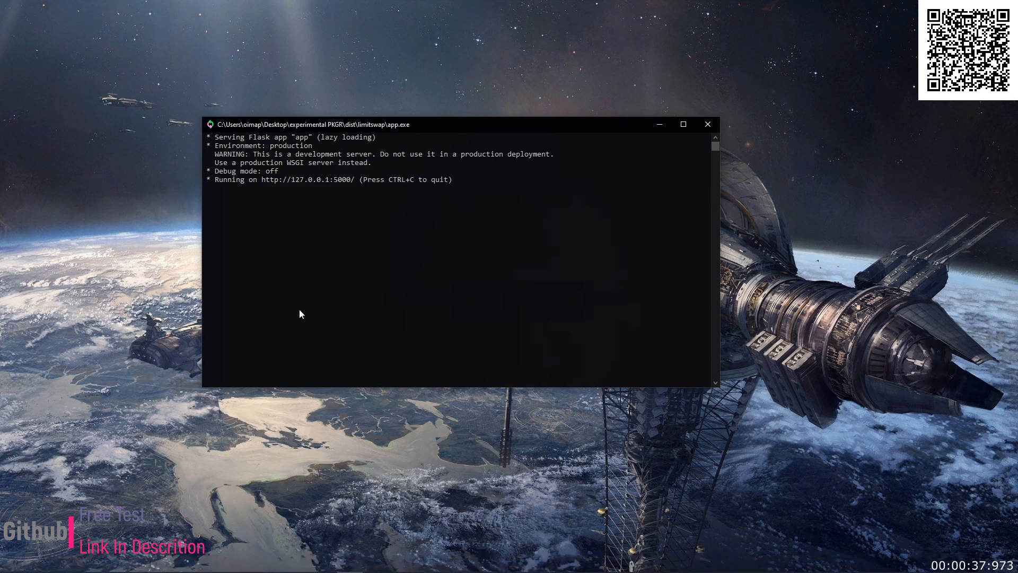
pyautogui.click(707, 124)
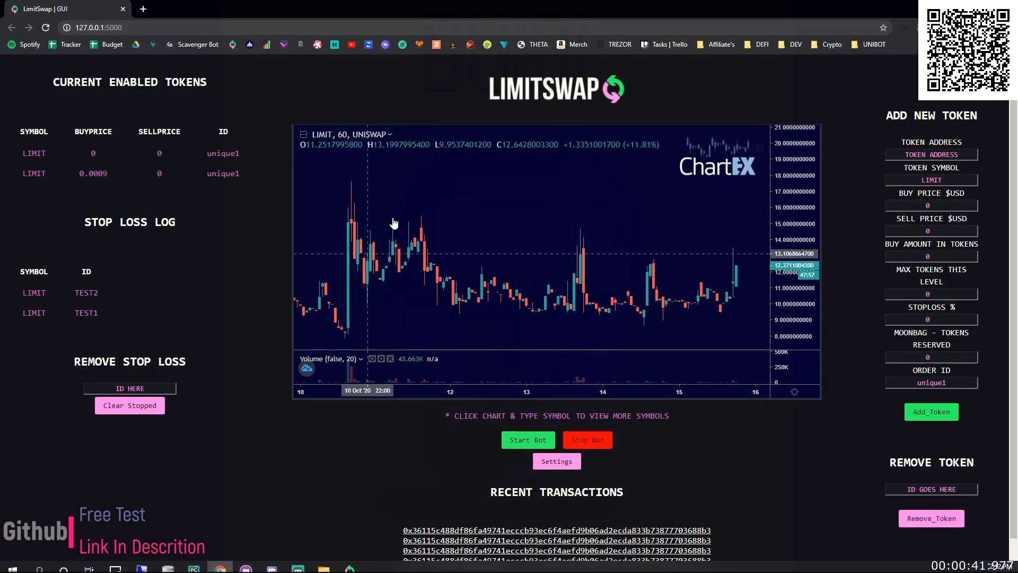
# Reload the dashboard at 127.0.0.1:5000 and view it full-screen with F11
pyautogui.click(99, 27)
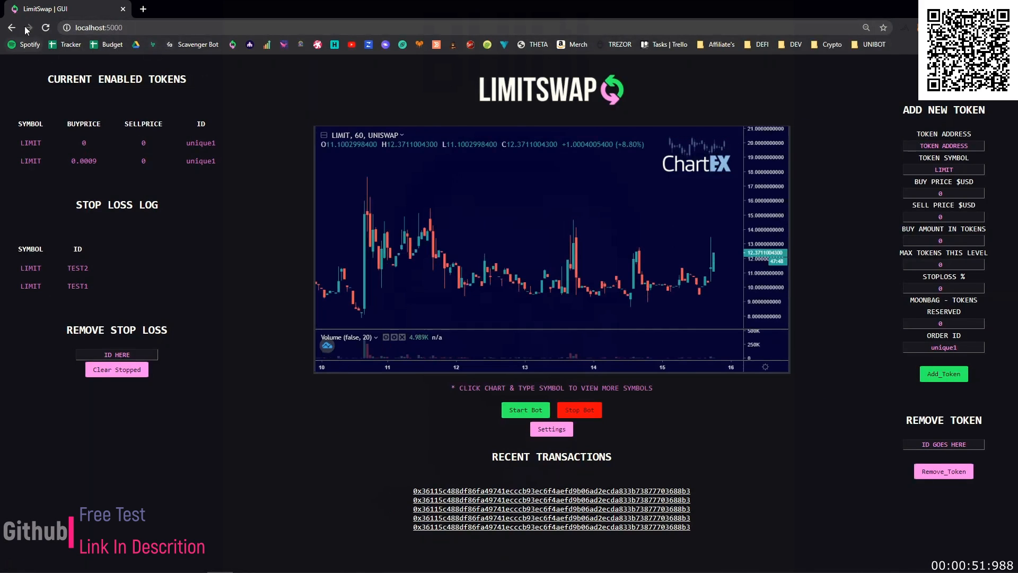
pyautogui.click(44, 27)
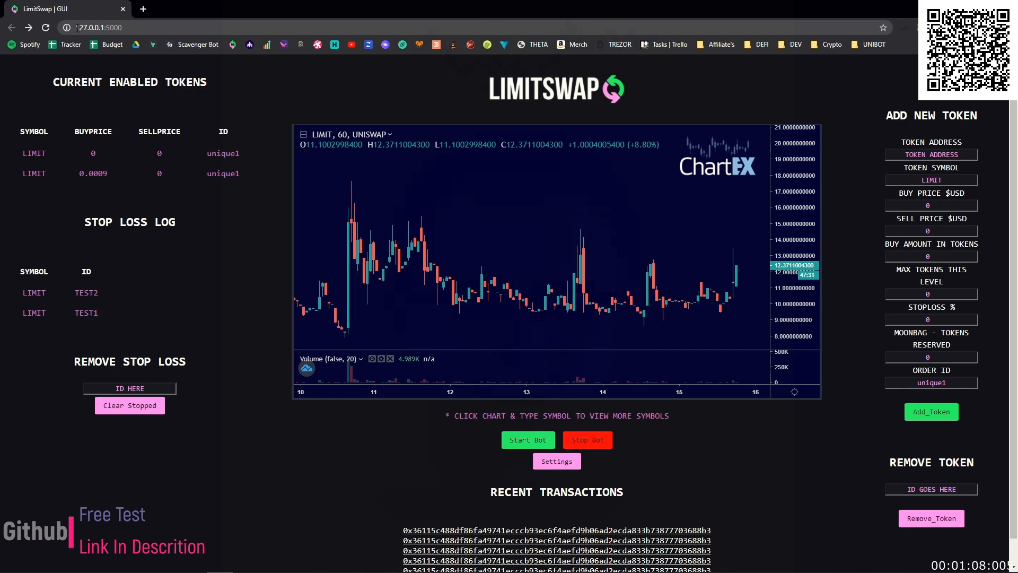
pyautogui.press('F11')
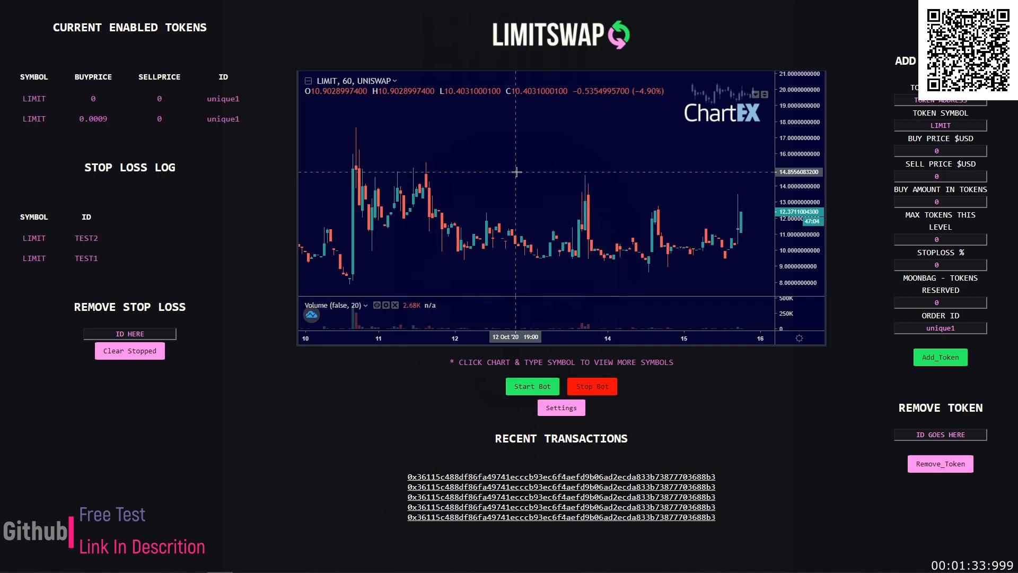
pyautogui.write('CT')
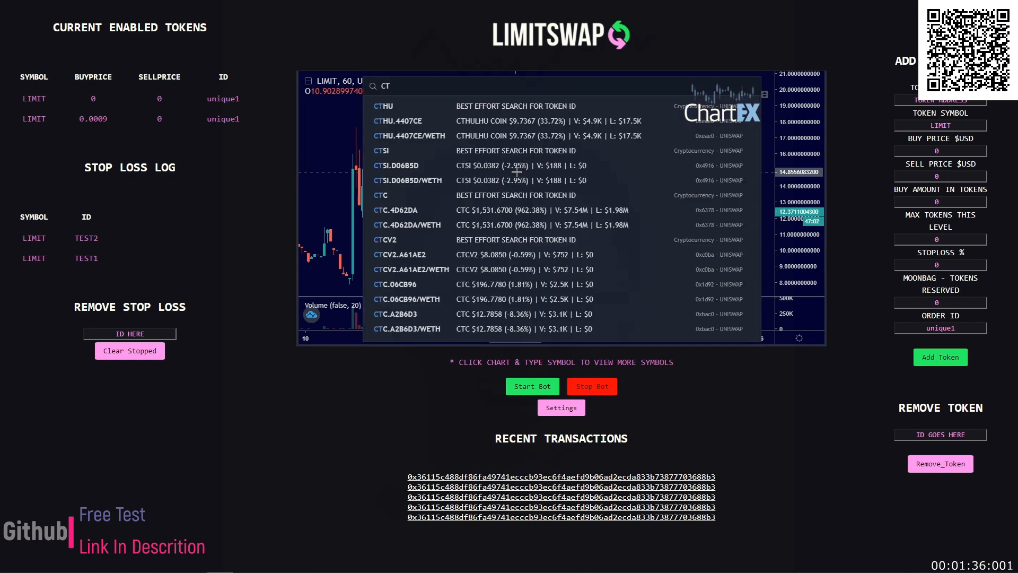
pyautogui.write('HART')
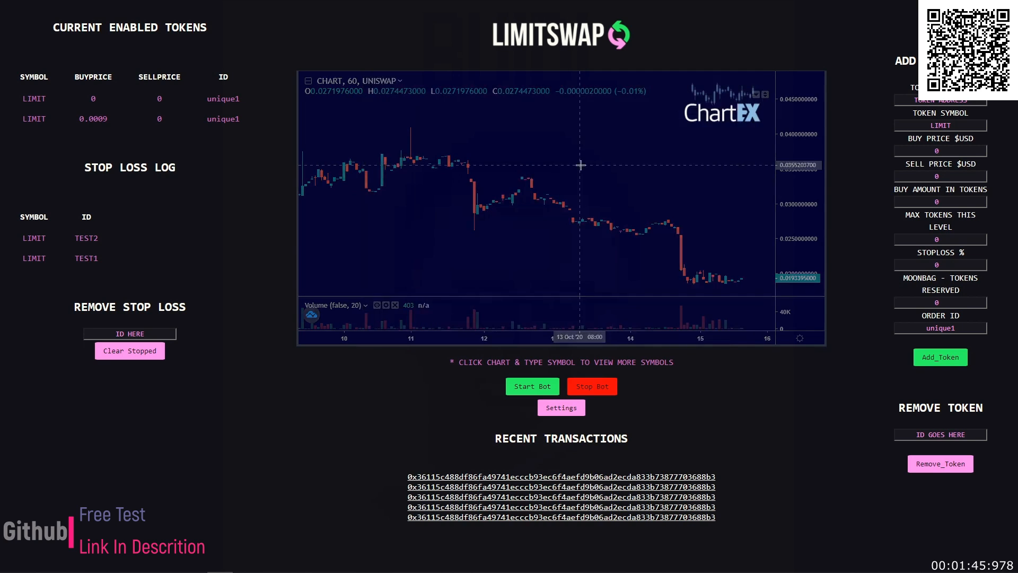
pyautogui.write('LINK')
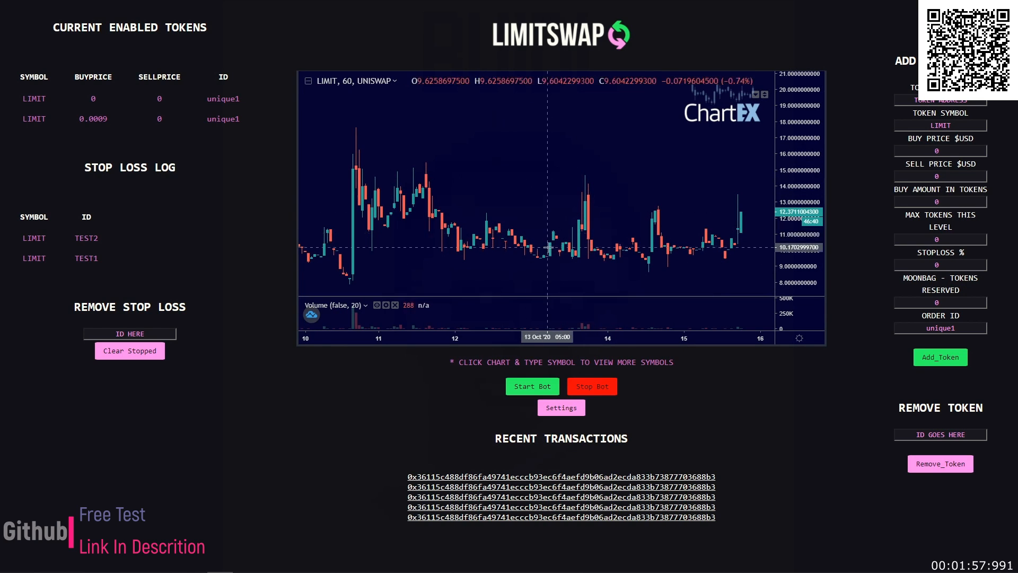
pyautogui.moveTo(593, 254)
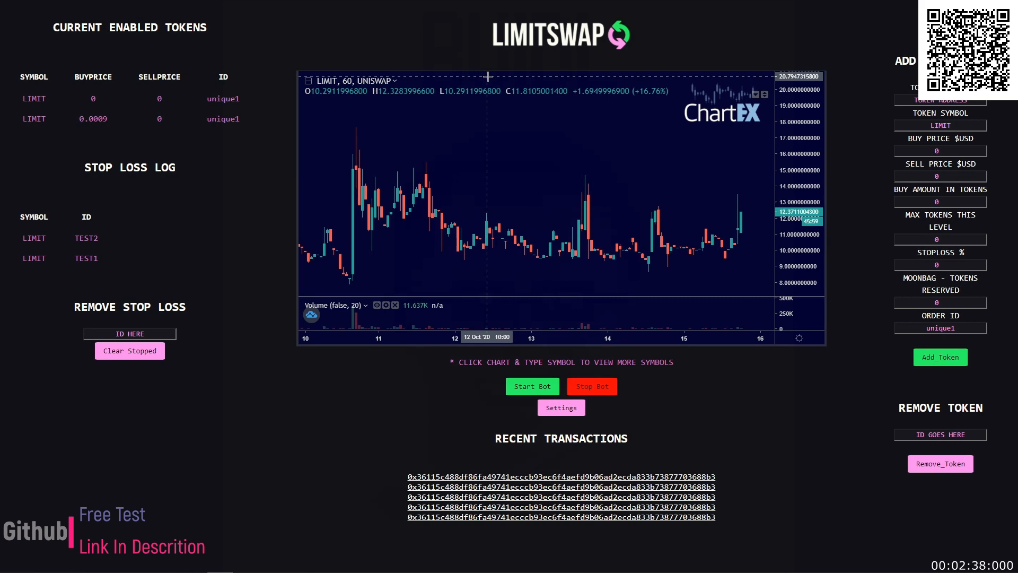
pyautogui.moveTo(680, 128)
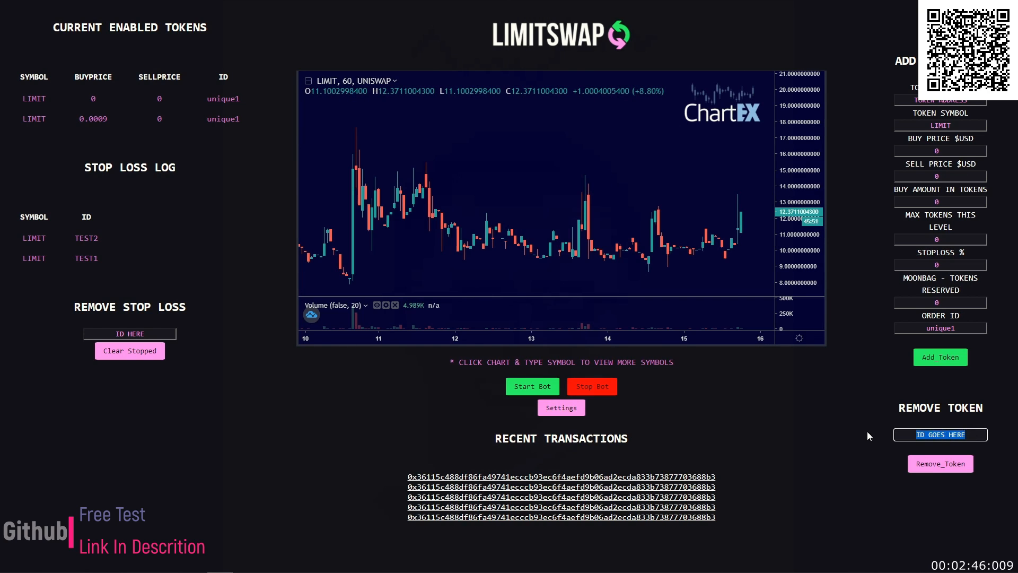
# Remove the token order with ID unique1 from the enabled tokens
pyautogui.write('un')
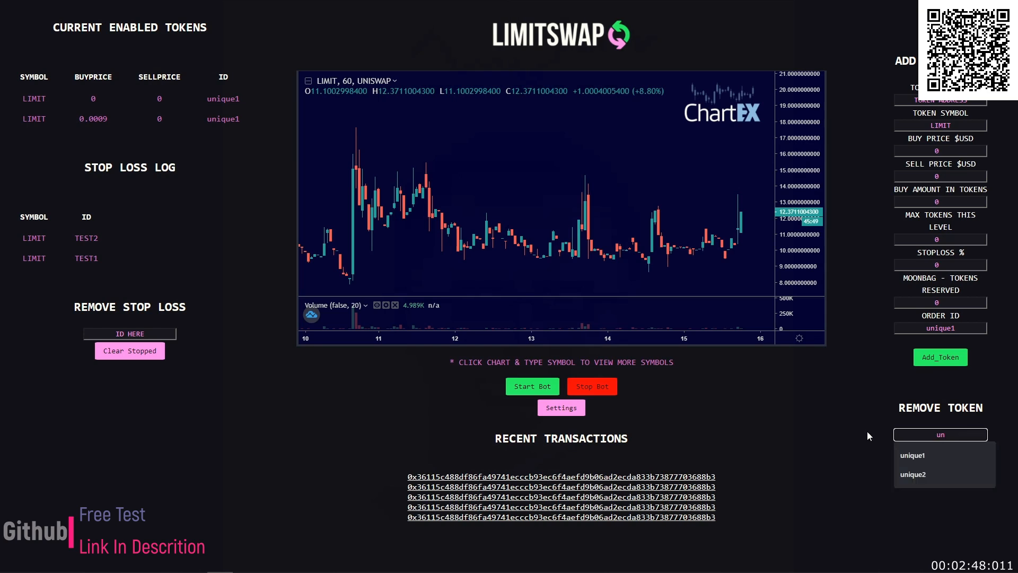
pyautogui.click(913, 454)
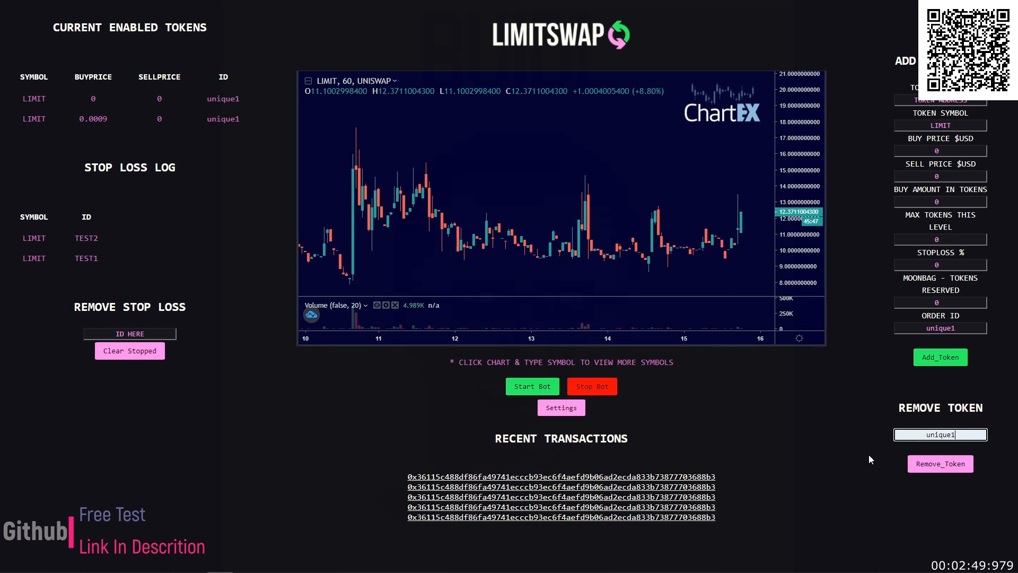
pyautogui.doubleClick(940, 434)
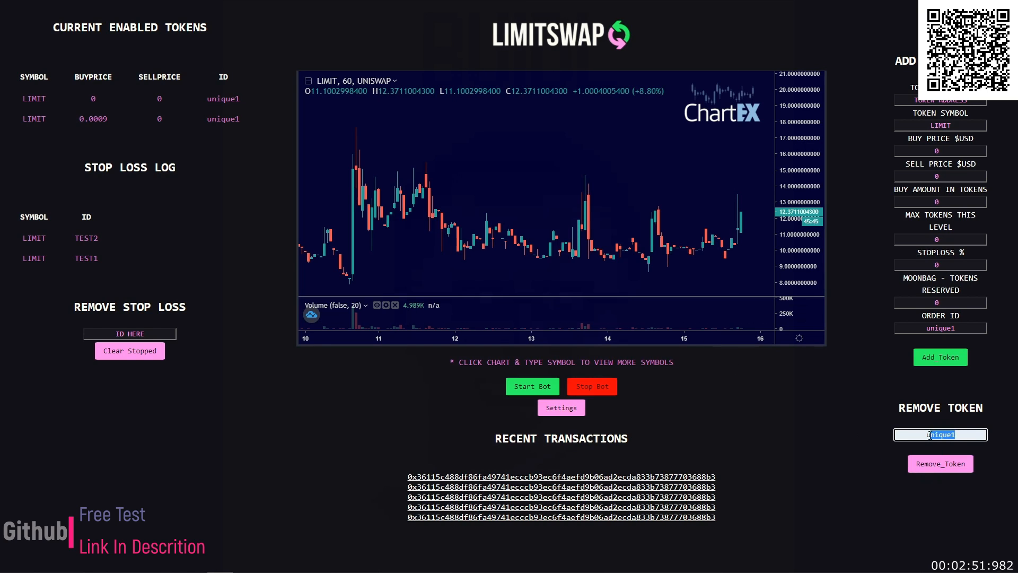
pyautogui.click(940, 463)
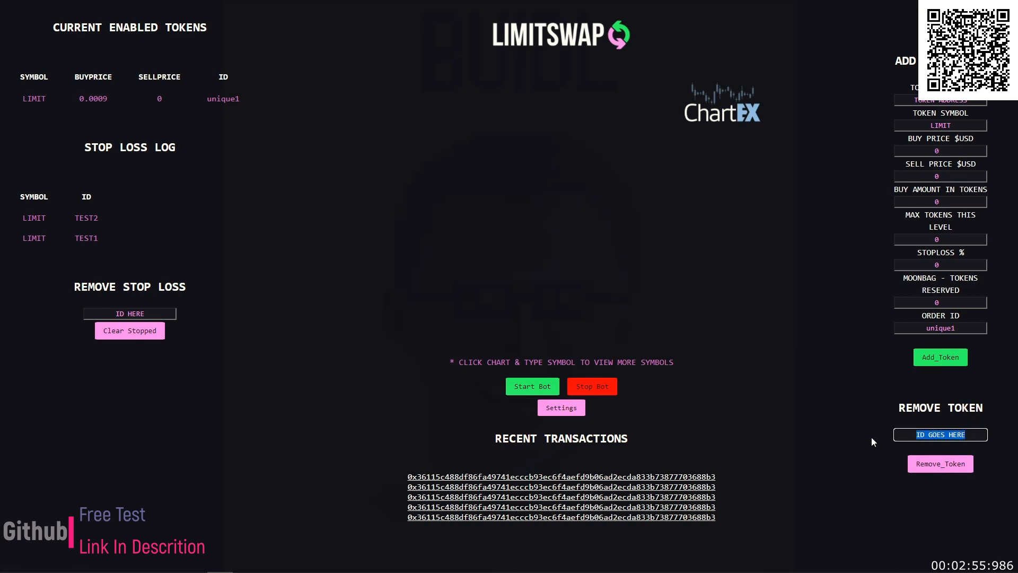
pyautogui.write('unique1')
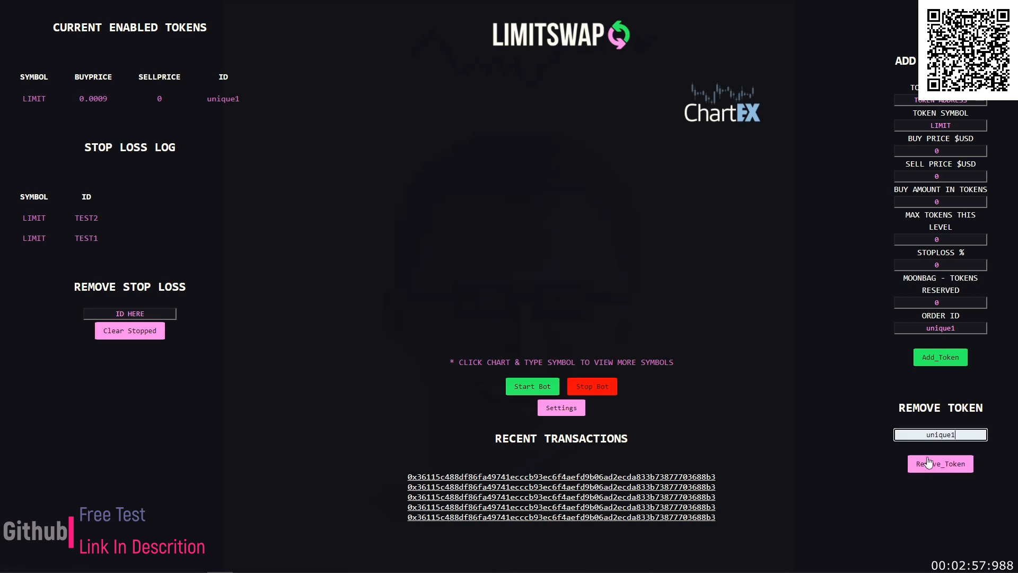
pyautogui.click(939, 463)
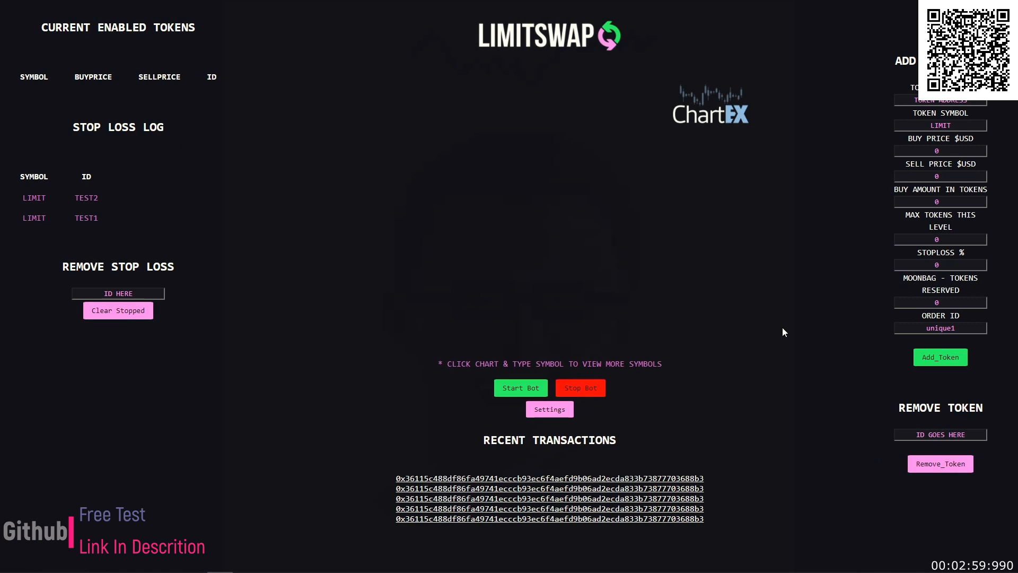
pyautogui.moveTo(63, 180)
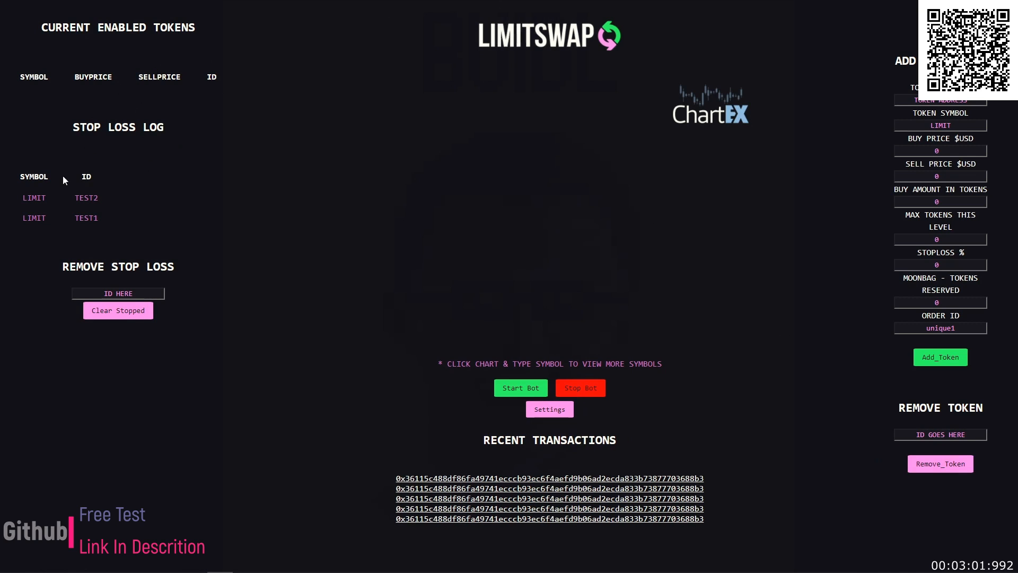
# Clear the TEST1 stop loss entry from the stop loss log
pyautogui.click(118, 292)
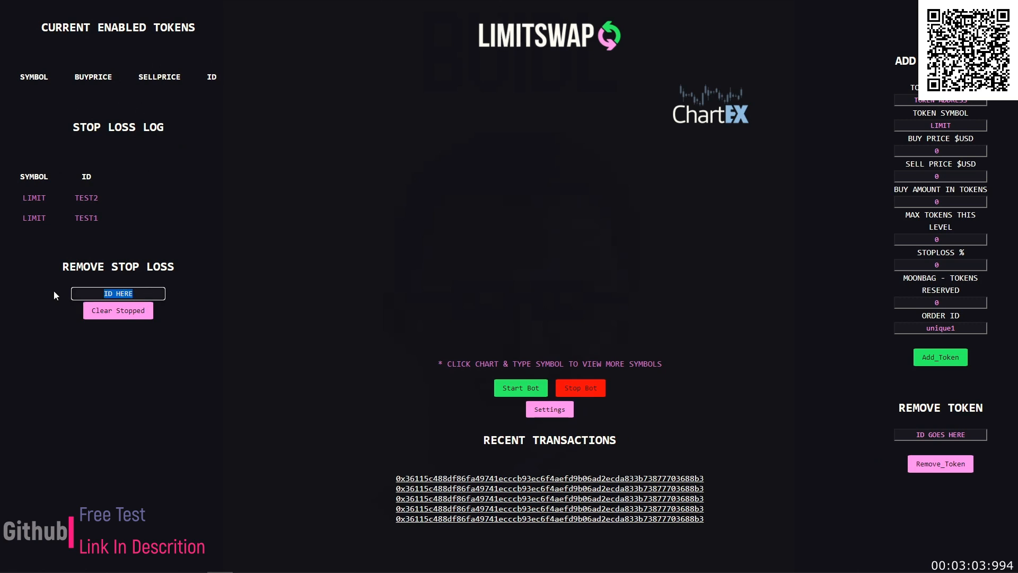
pyautogui.write('te')
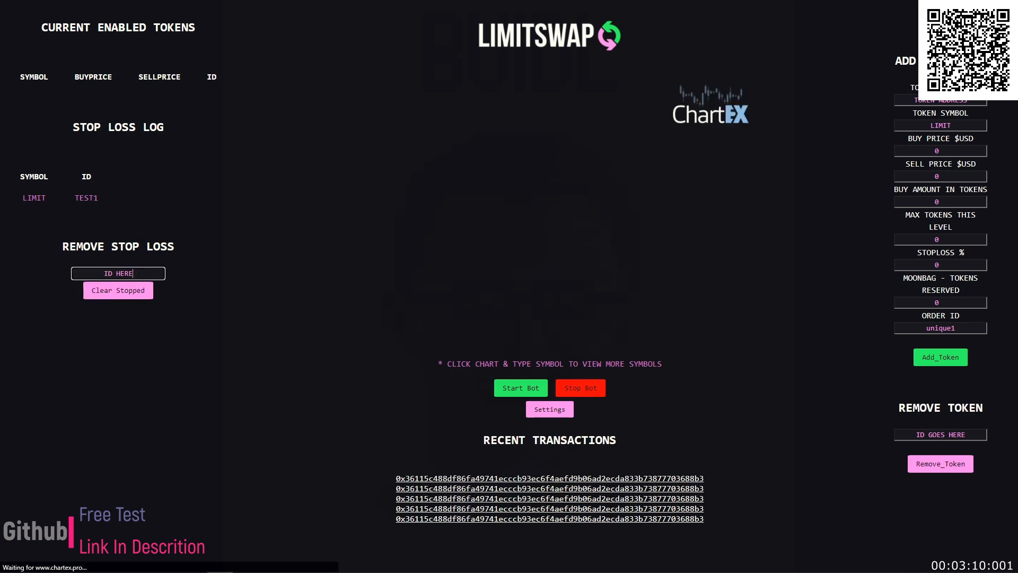
pyautogui.write('TEST1')
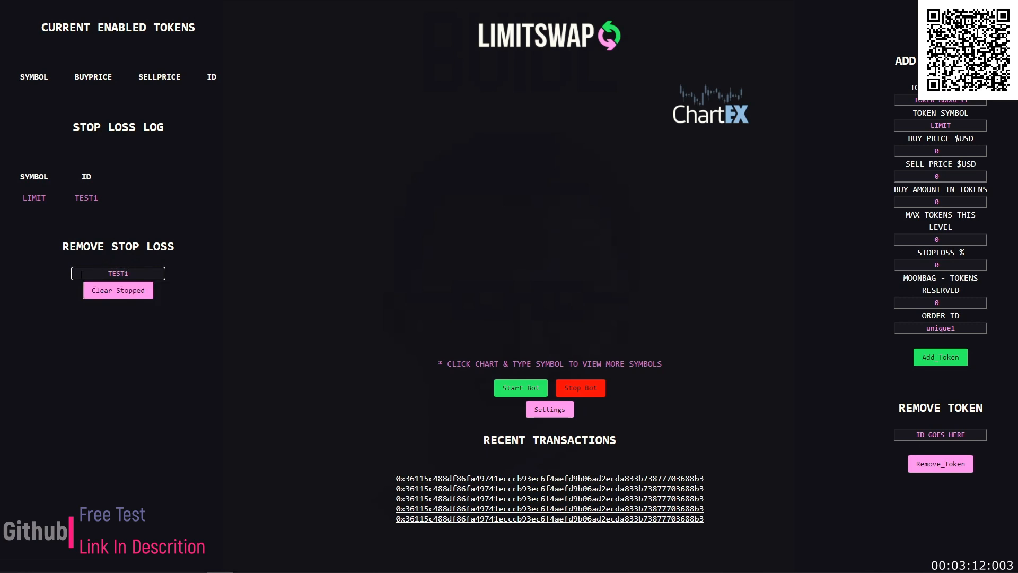
pyautogui.click(117, 290)
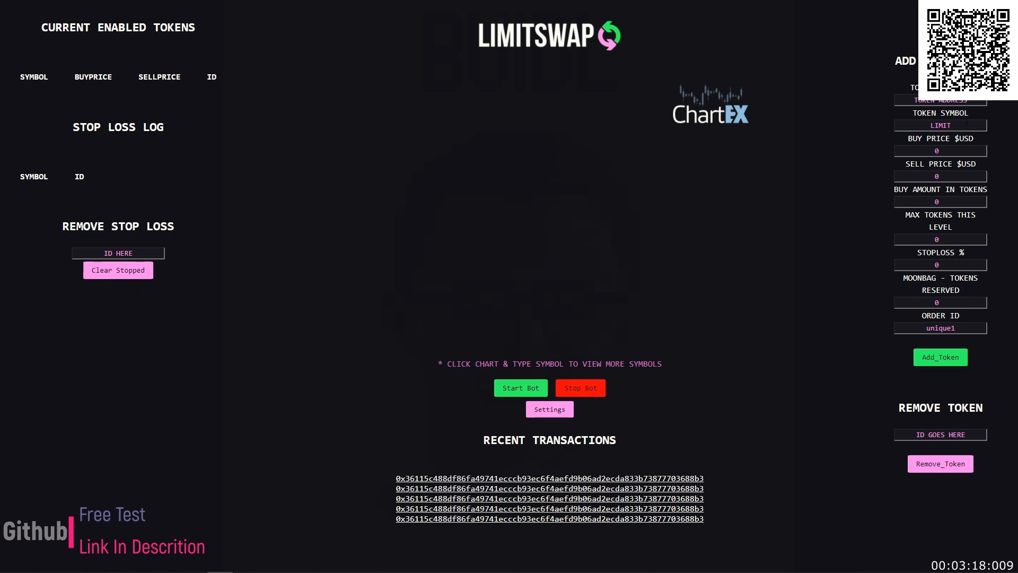
# Enter a buy price of 10 and paste the token contract address
pyautogui.click(939, 151)
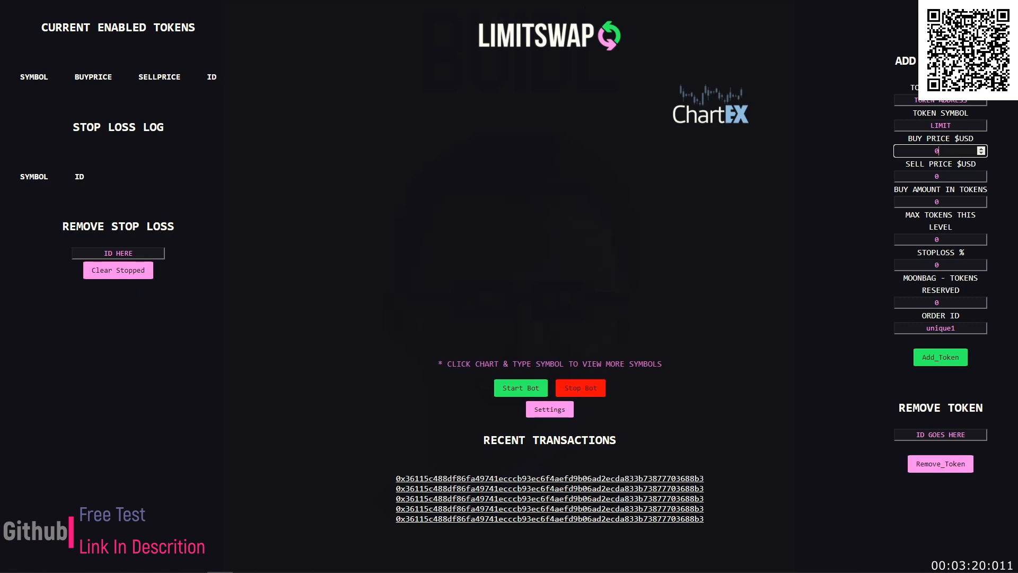
pyautogui.write('10')
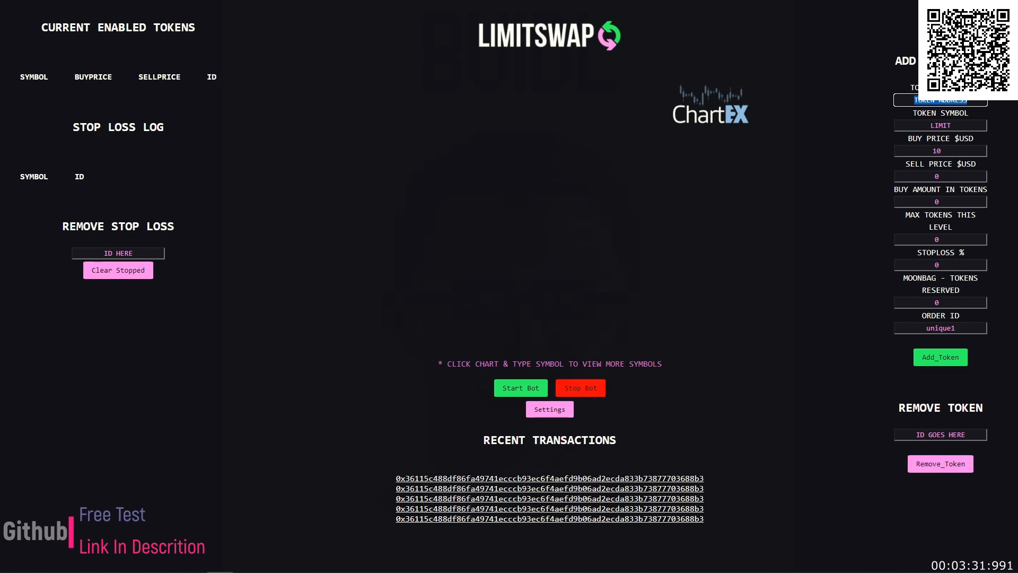
pyautogui.write('0x4234234234234')
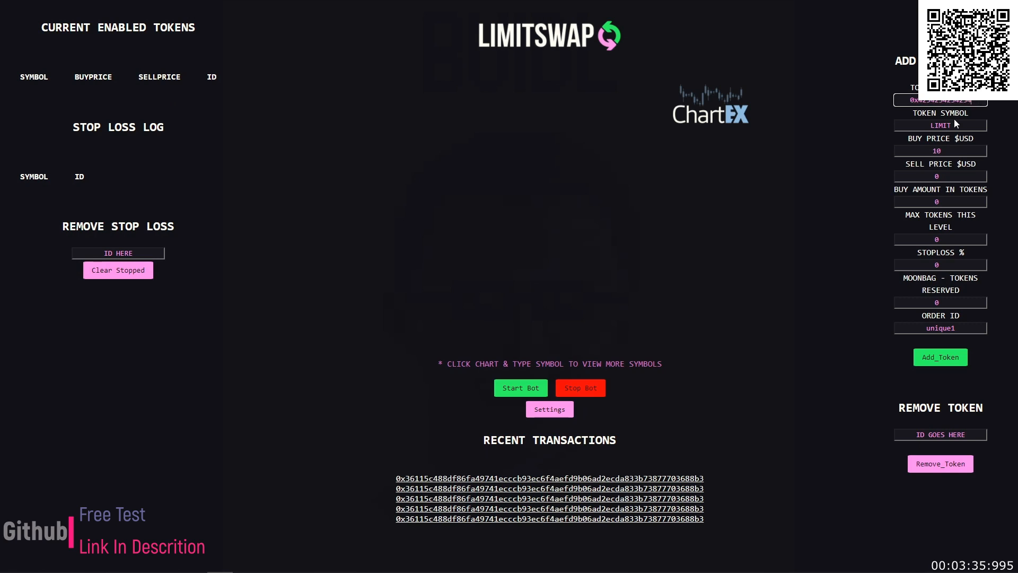
pyautogui.click(940, 125)
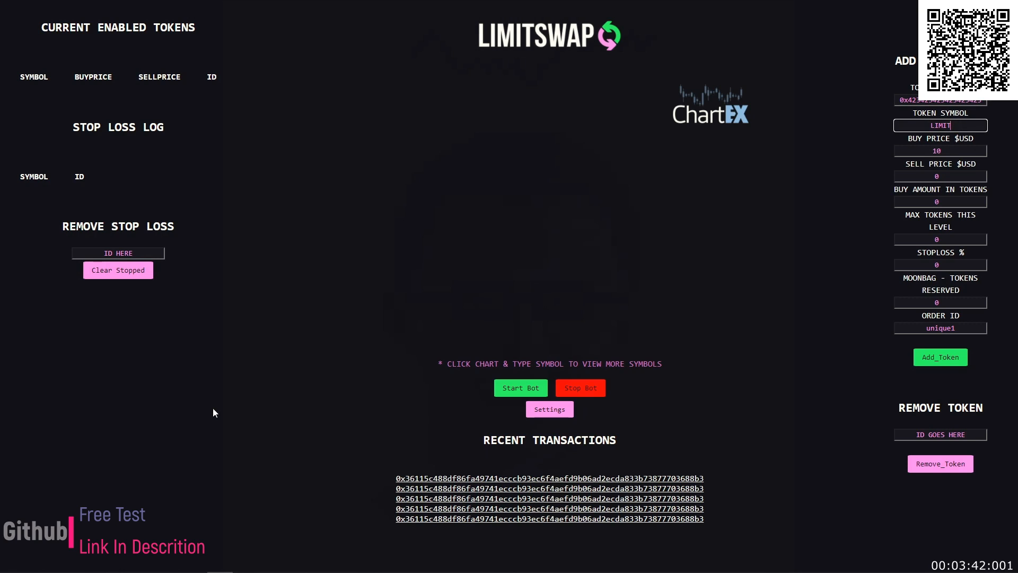
pyautogui.moveTo(243, 456)
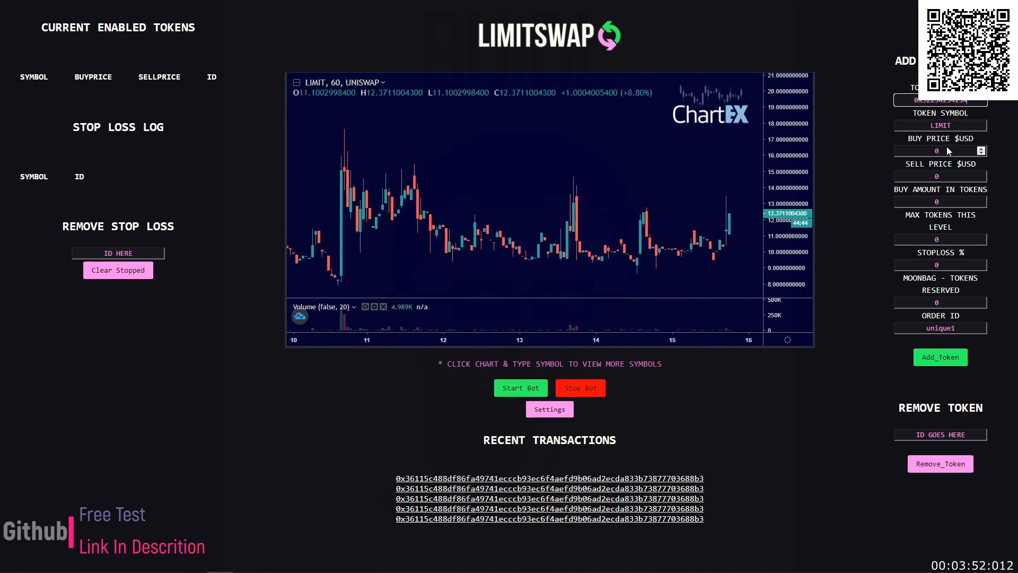
# Fill in buy price 10, sell price 50, buy amount 50 and max tokens 45
pyautogui.write('10')
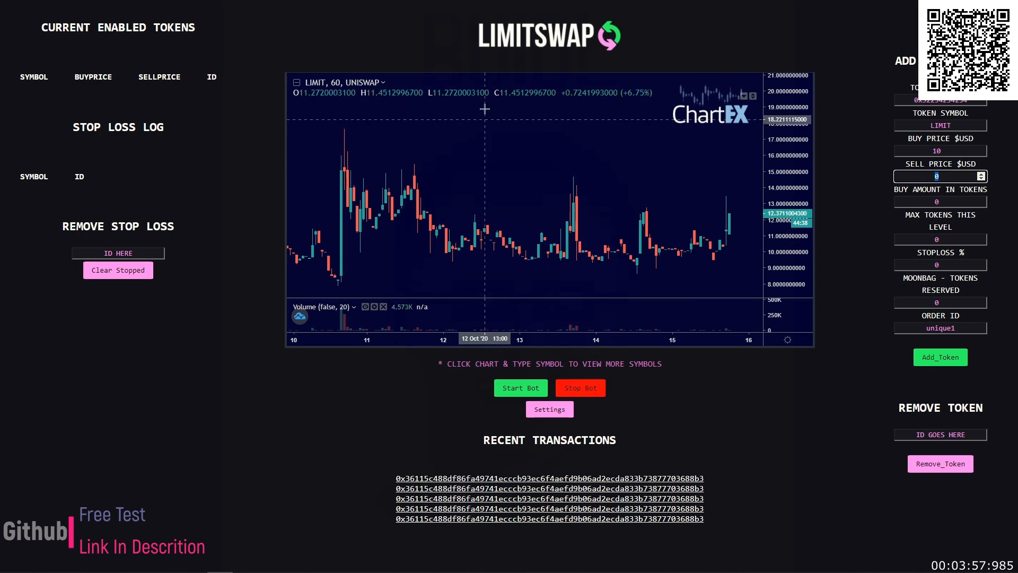
pyautogui.write('50')
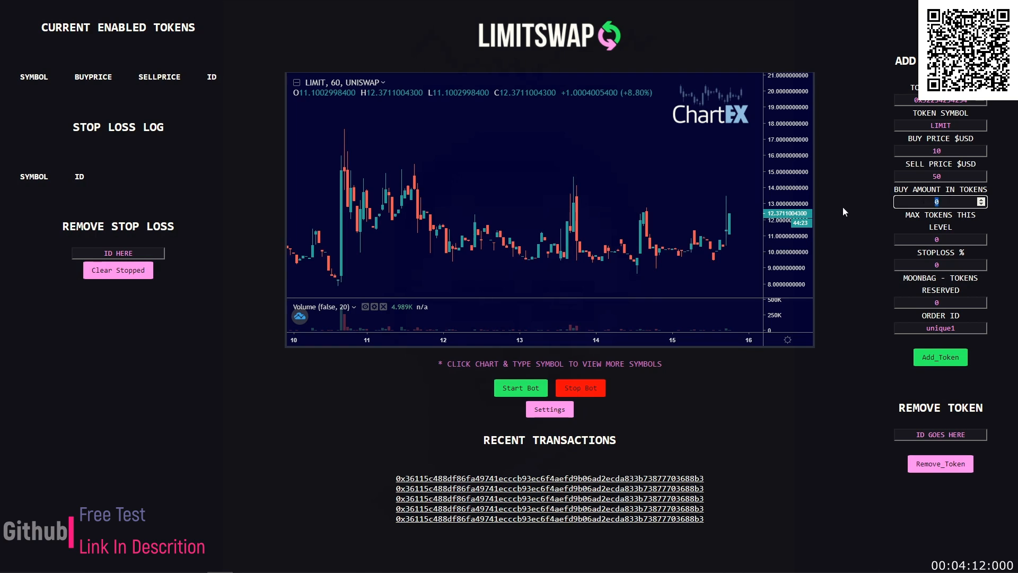
pyautogui.moveTo(797, 217)
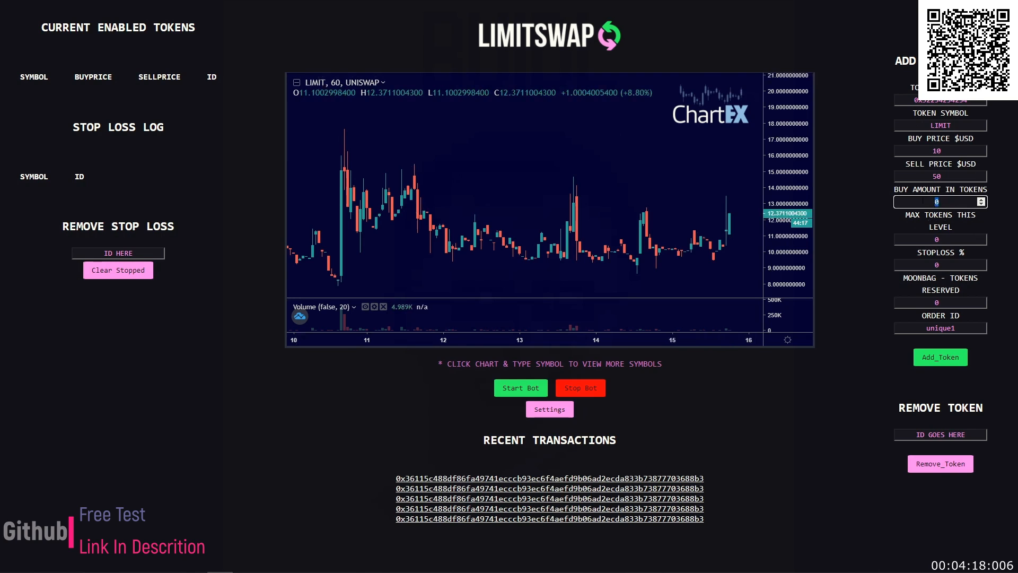
pyautogui.write('50')
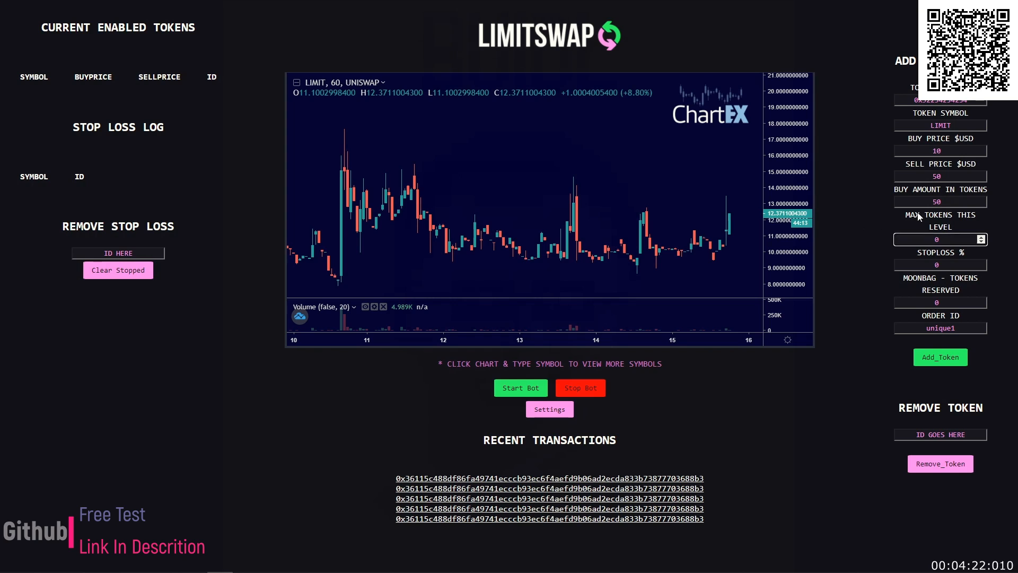
pyautogui.moveTo(929, 226)
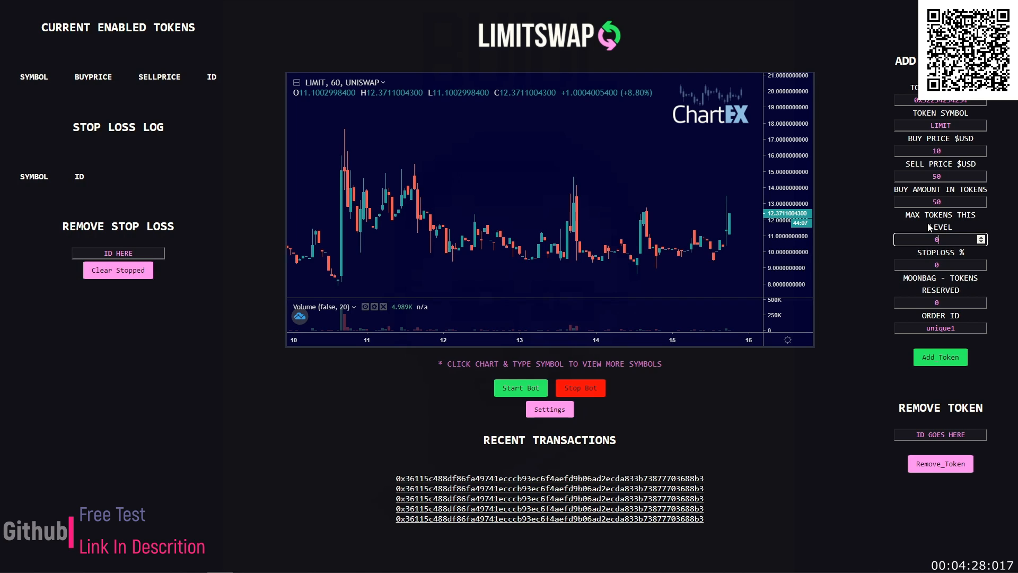
pyautogui.moveTo(897, 219)
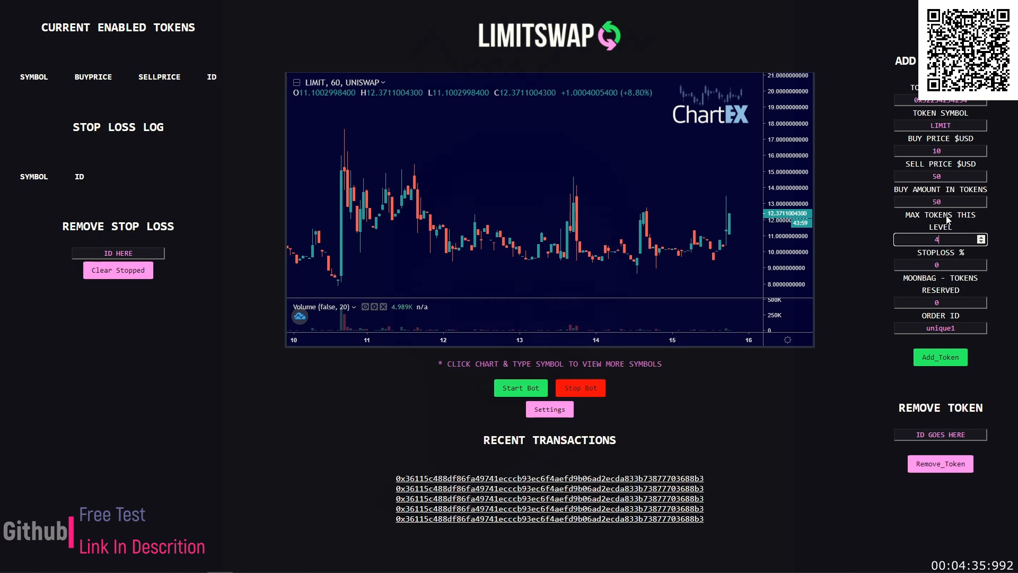
pyautogui.write('5')
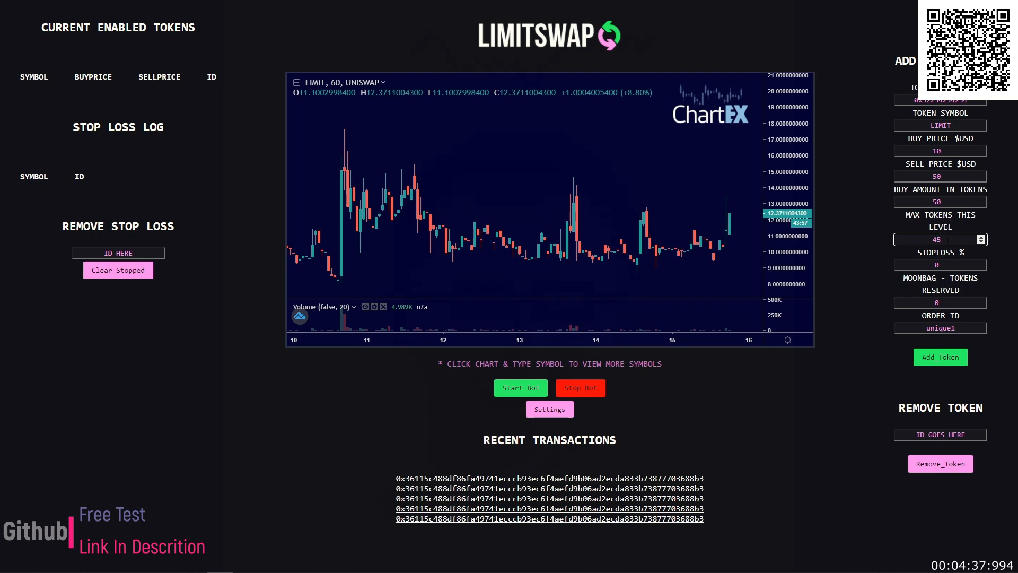
pyautogui.moveTo(951, 219)
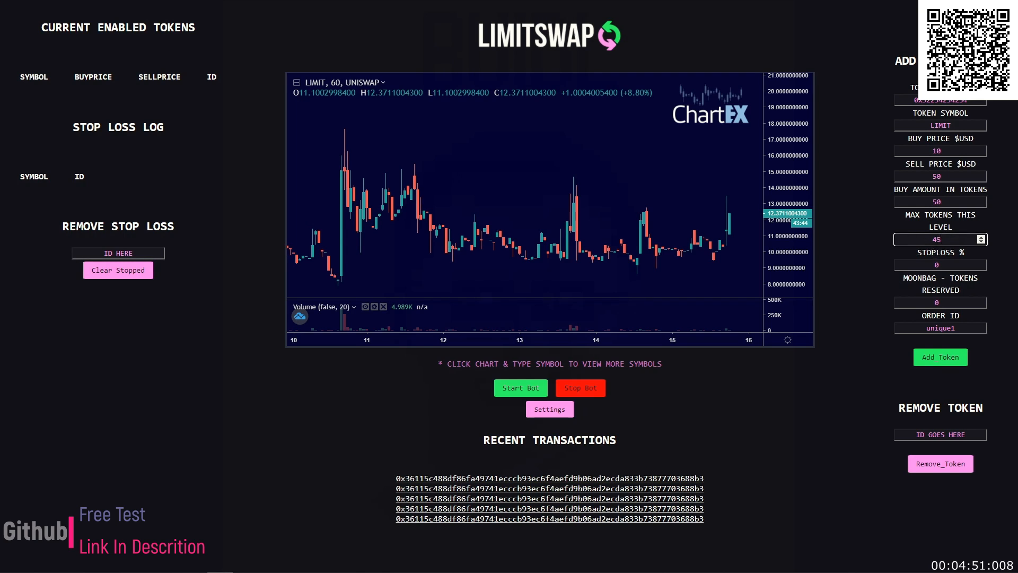
pyautogui.moveTo(855, 240)
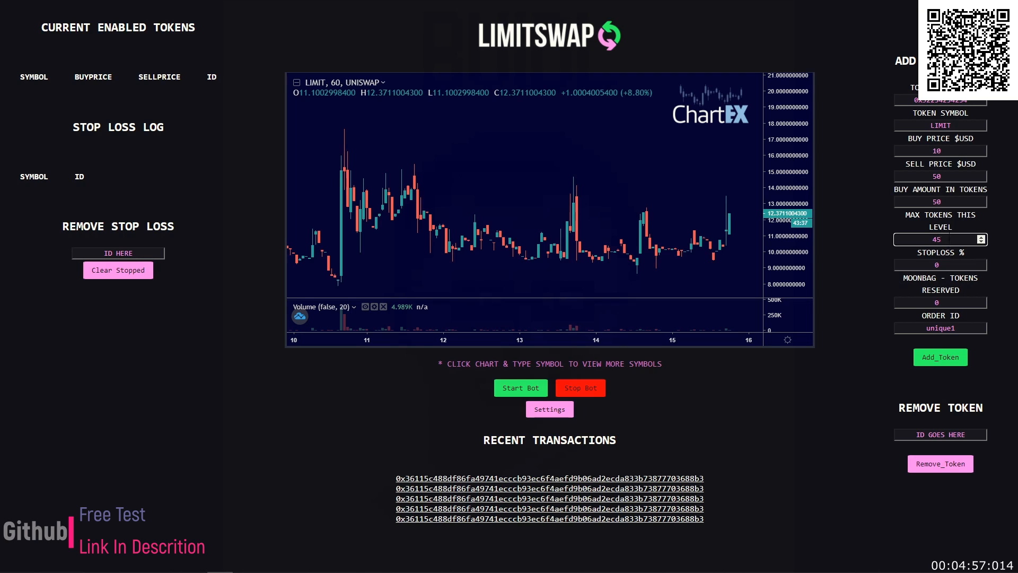
pyautogui.click(935, 201)
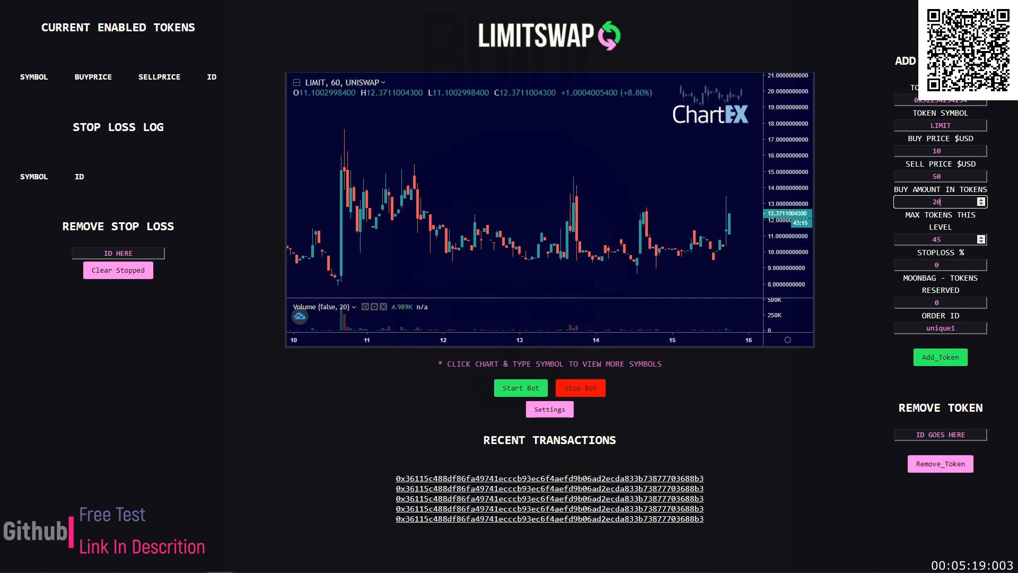
pyautogui.write('50')
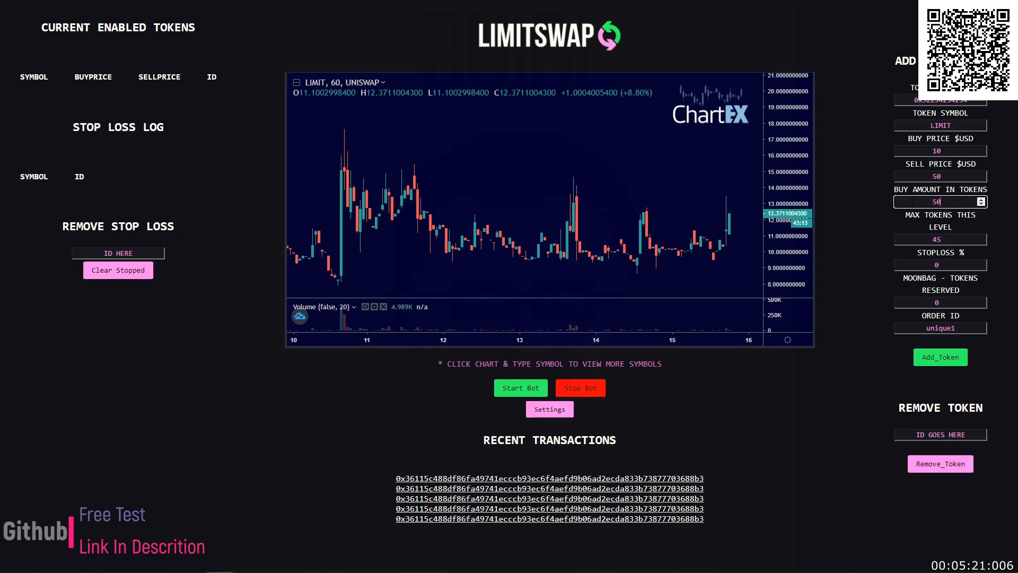
# Set the stop loss to 10% and reserve 10 moonbag tokens
pyautogui.click(939, 264)
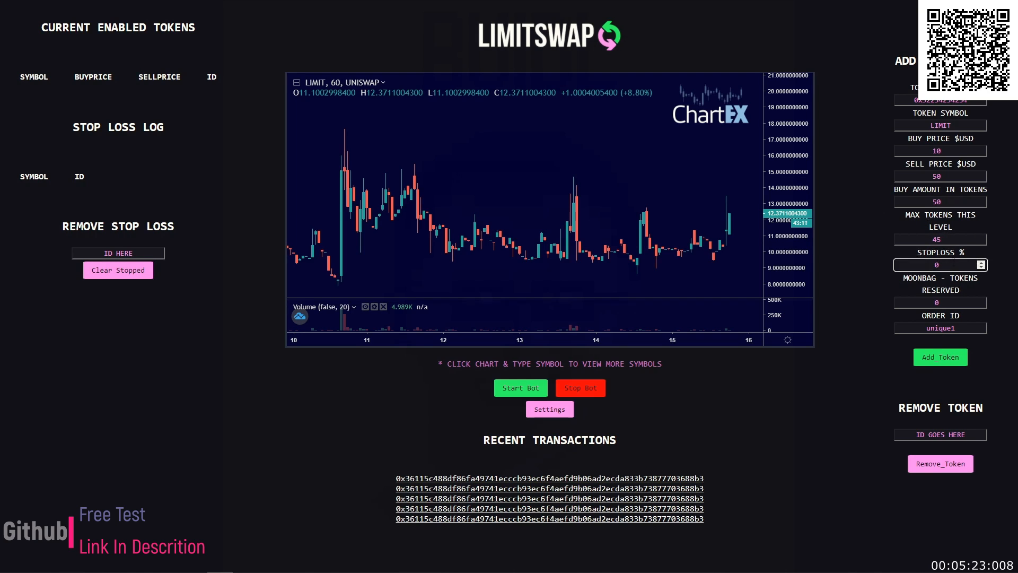
pyautogui.click(936, 264)
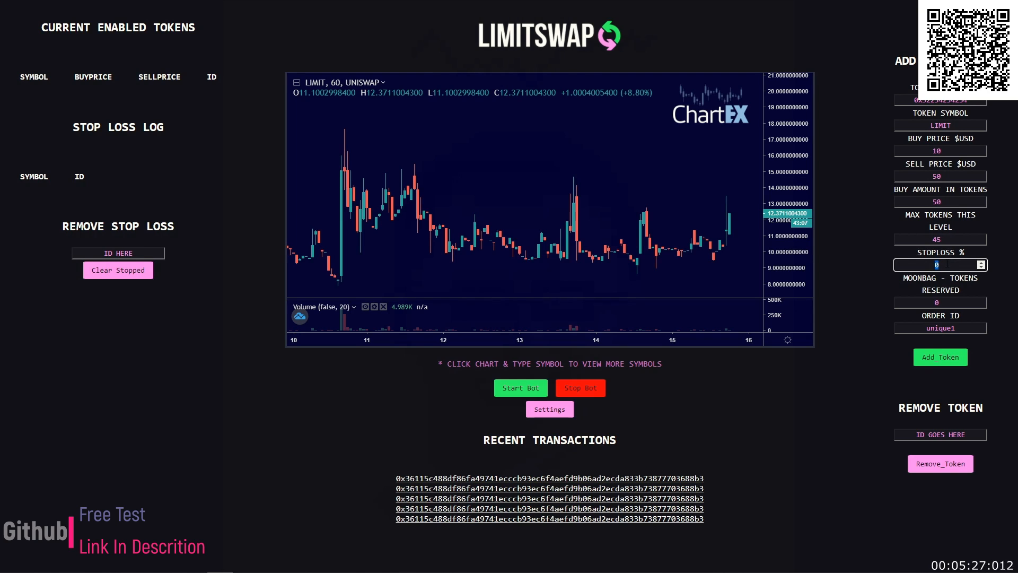
pyautogui.write('10')
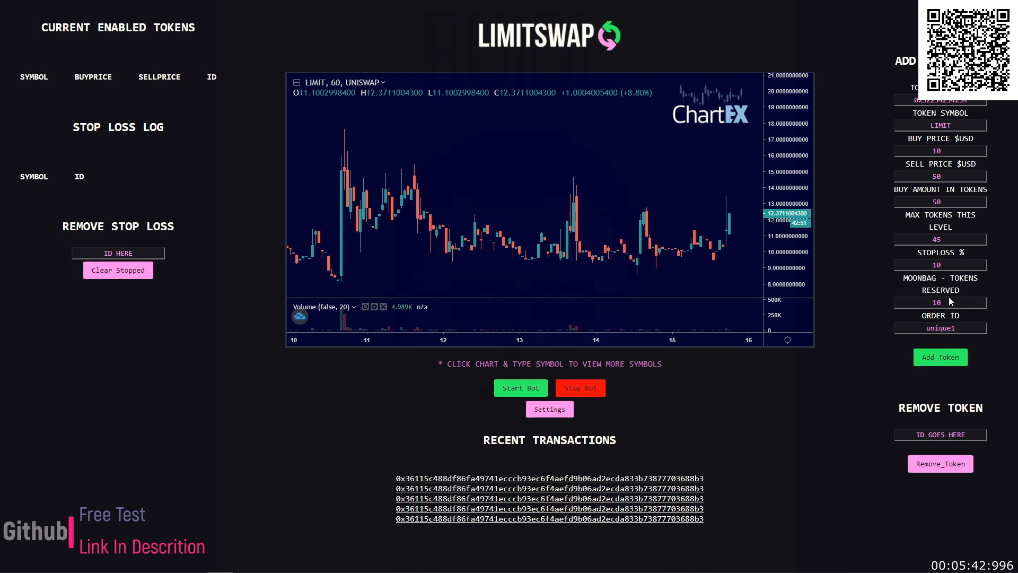
pyautogui.click(940, 301)
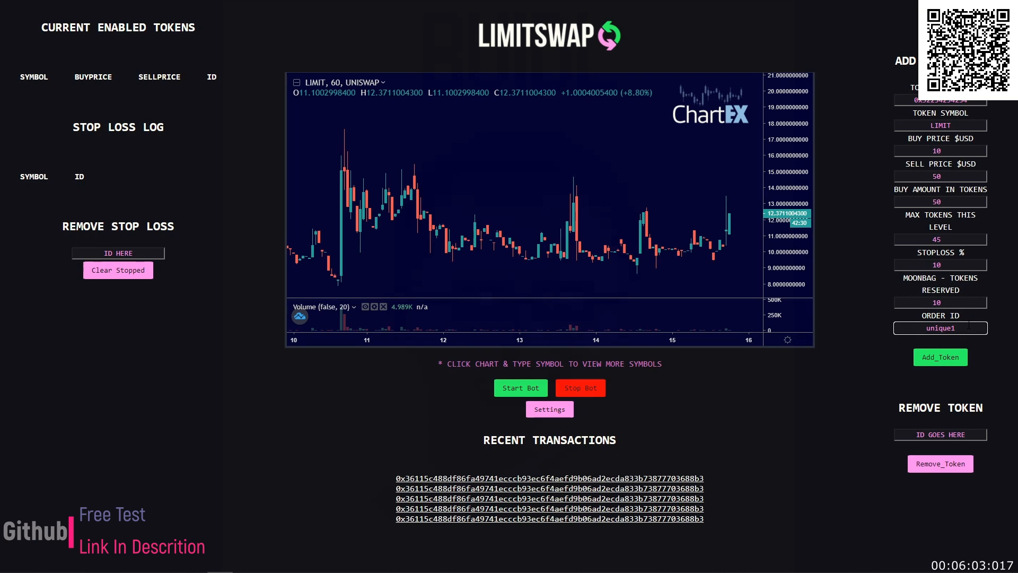
pyautogui.write('limit1')
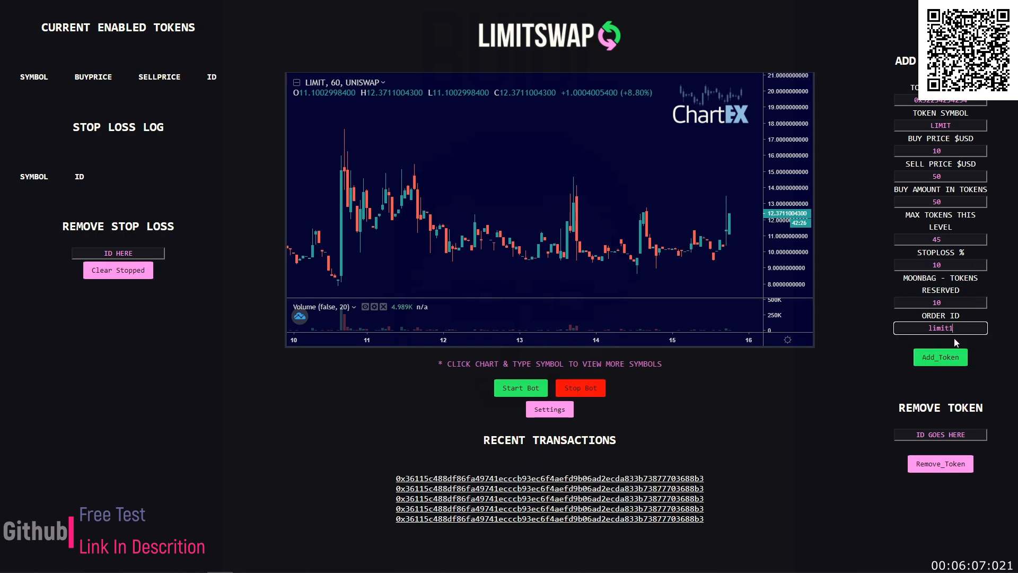
pyautogui.click(939, 356)
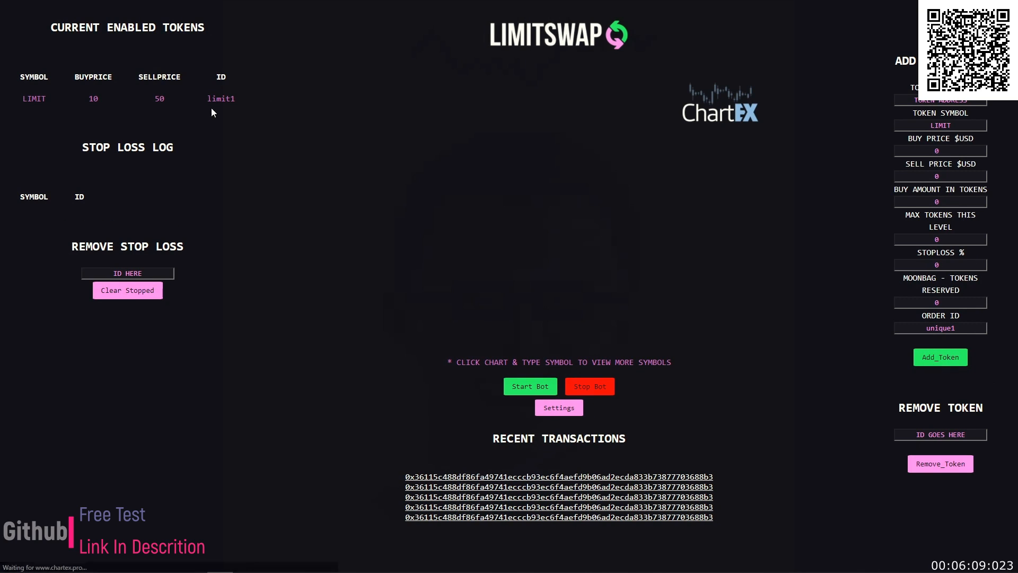
pyautogui.moveTo(151, 99)
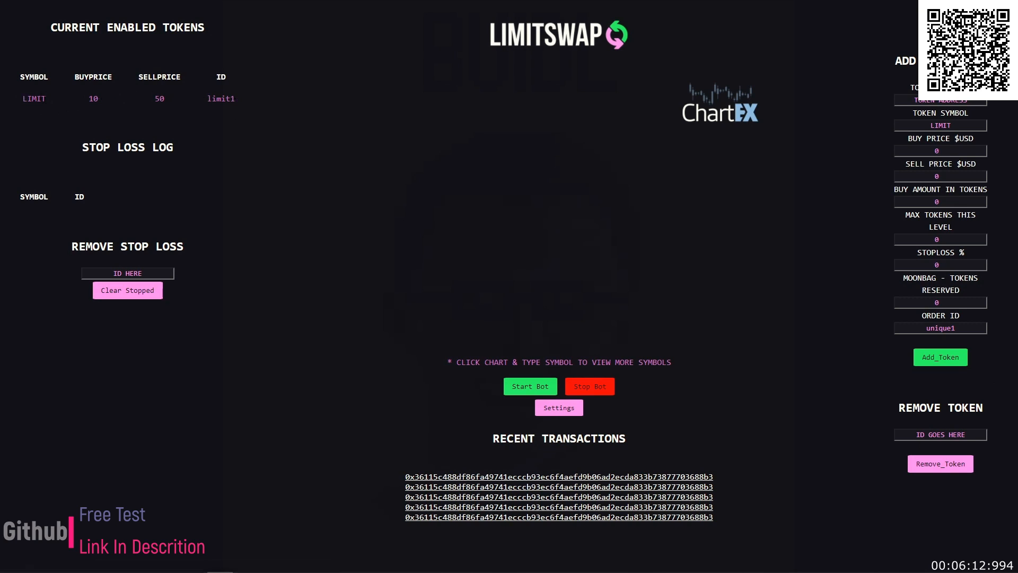
pyautogui.moveTo(291, 414)
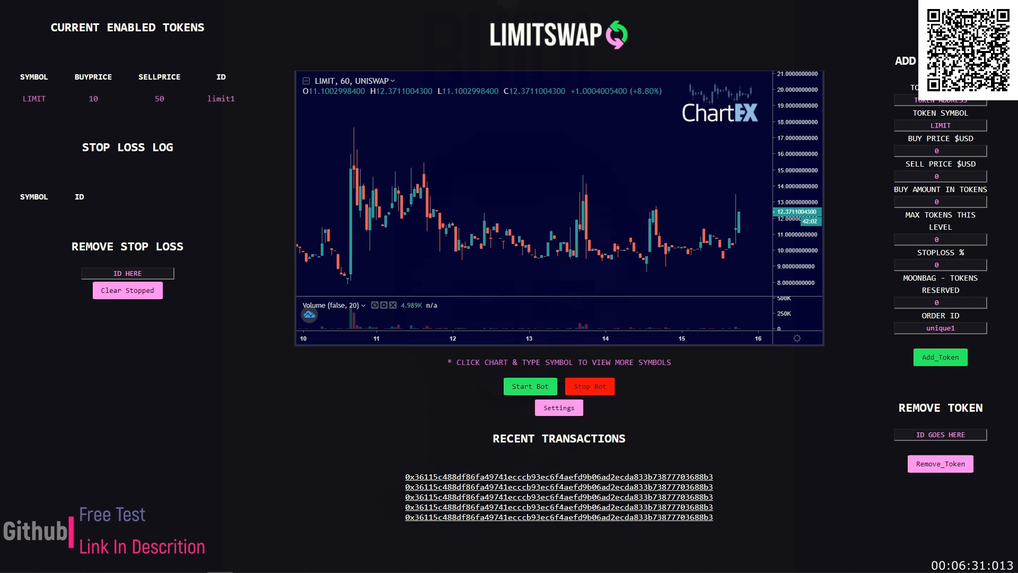
pyautogui.moveTo(849, 227)
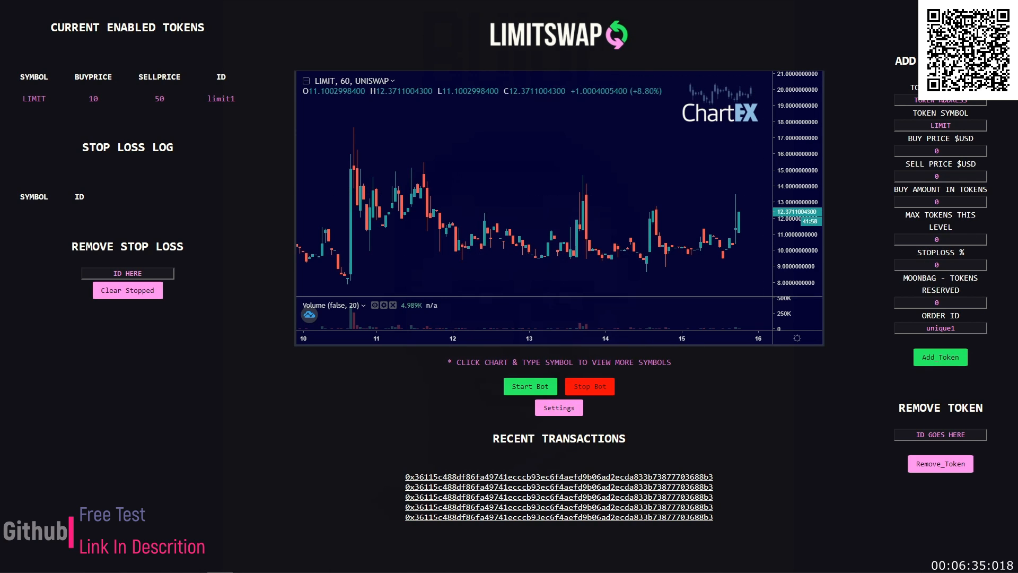
pyautogui.moveTo(243, 431)
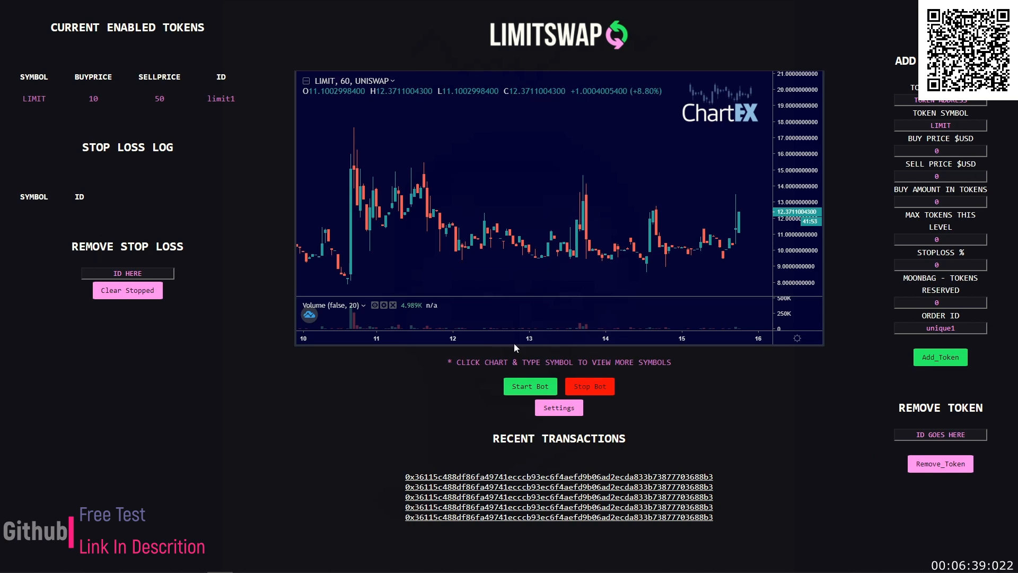
pyautogui.moveTo(454, 429)
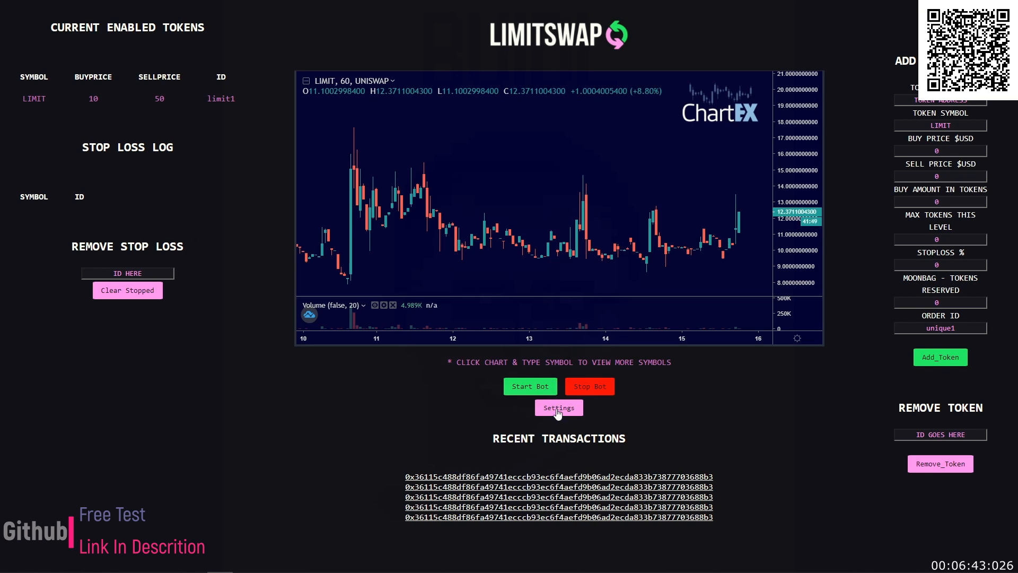
# Open the bot Settings page and replace the PUSHOVERTOKEN value with a new token
pyautogui.click(557, 407)
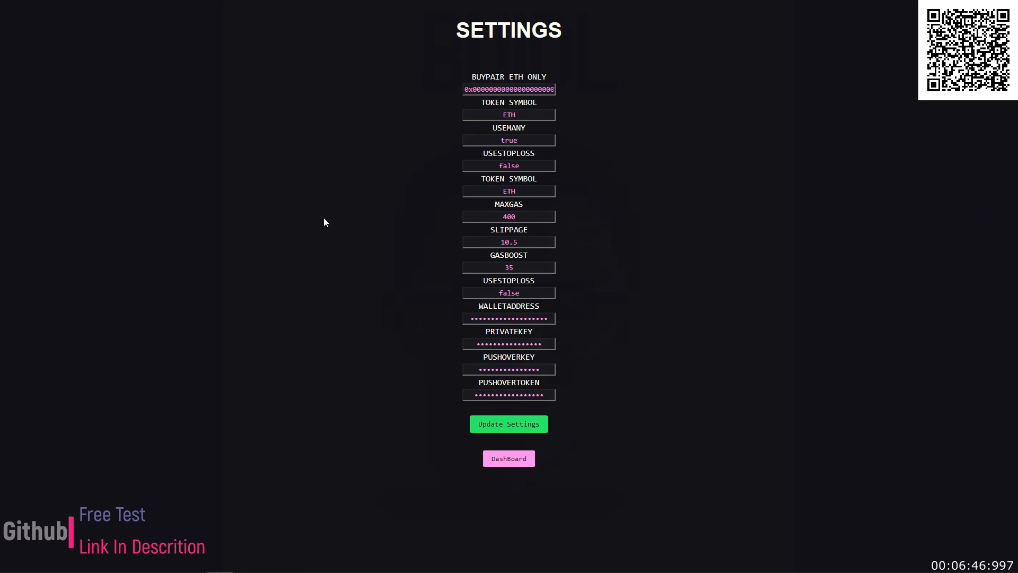
pyautogui.moveTo(463, 307)
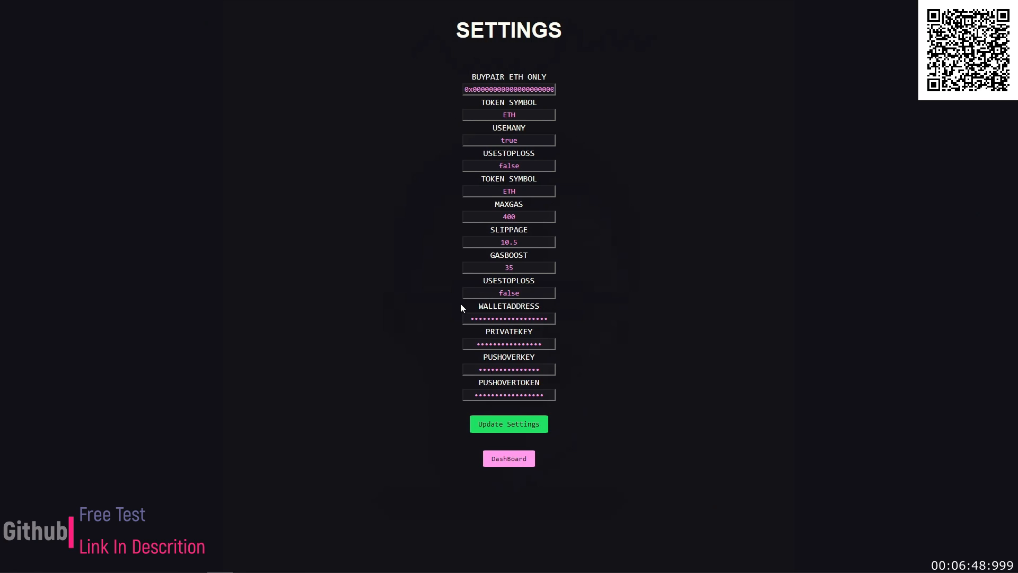
pyautogui.tripleClick(508, 369)
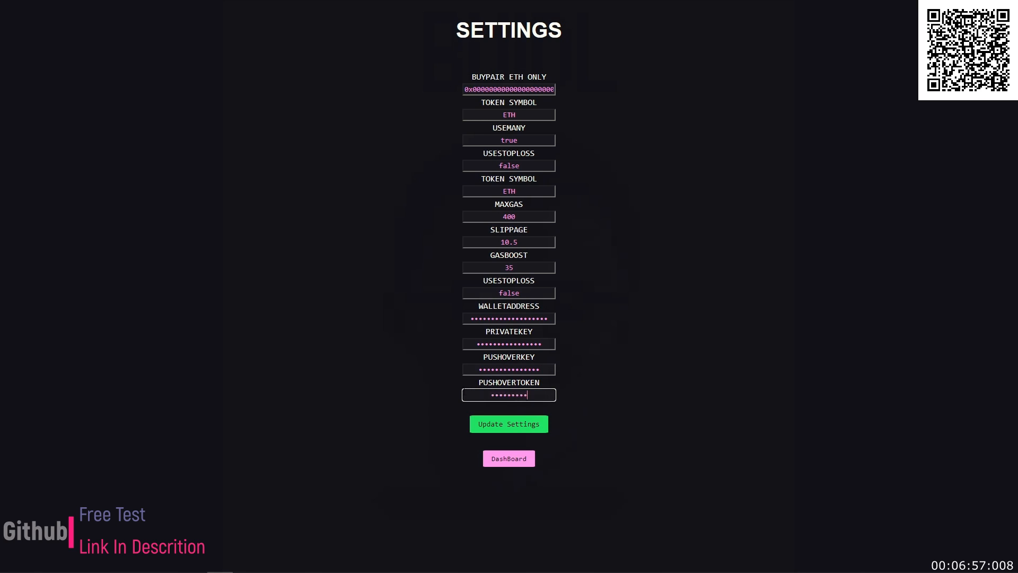
pyautogui.press('backspace')
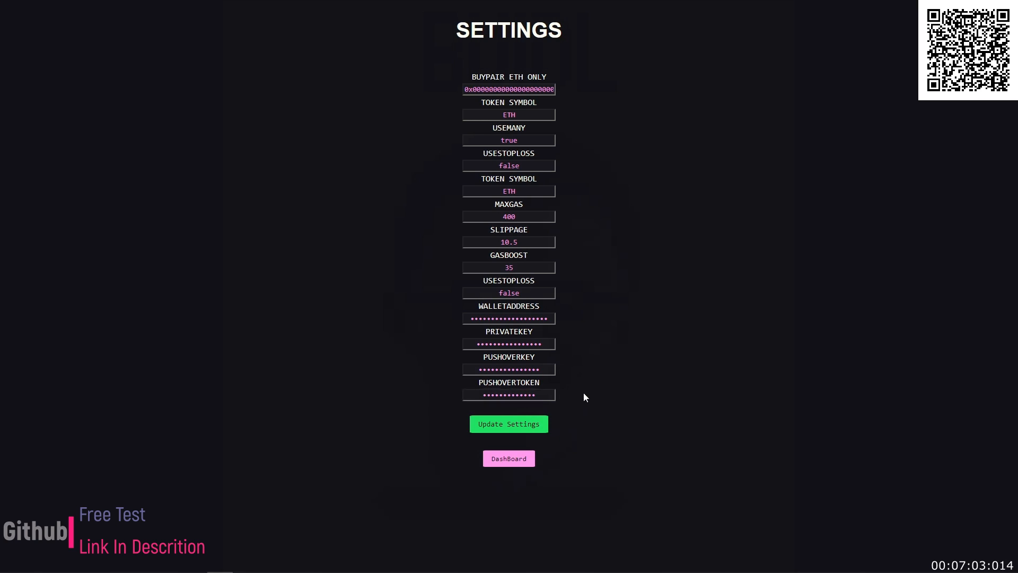
pyautogui.click(509, 344)
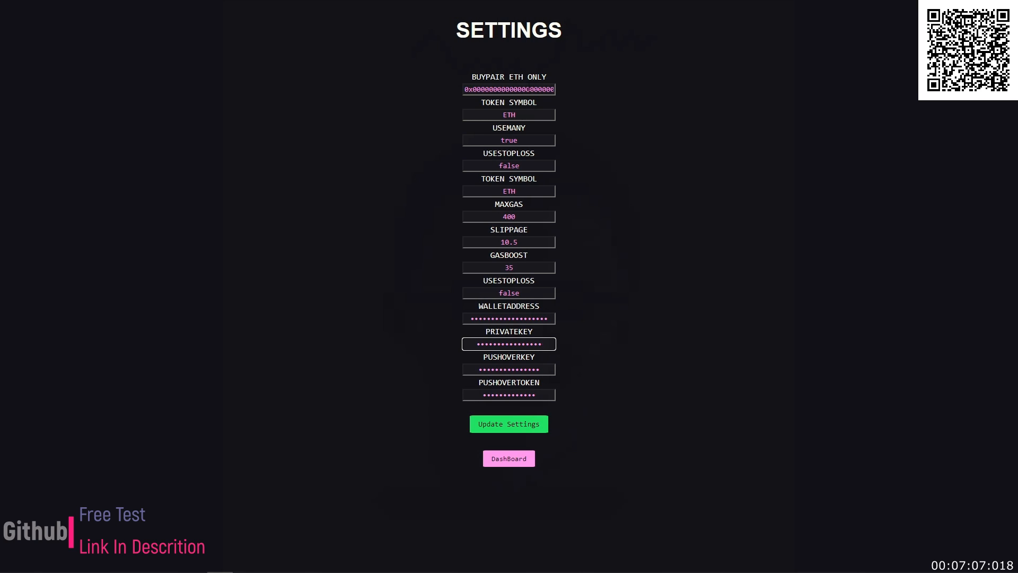
pyautogui.click(508, 114)
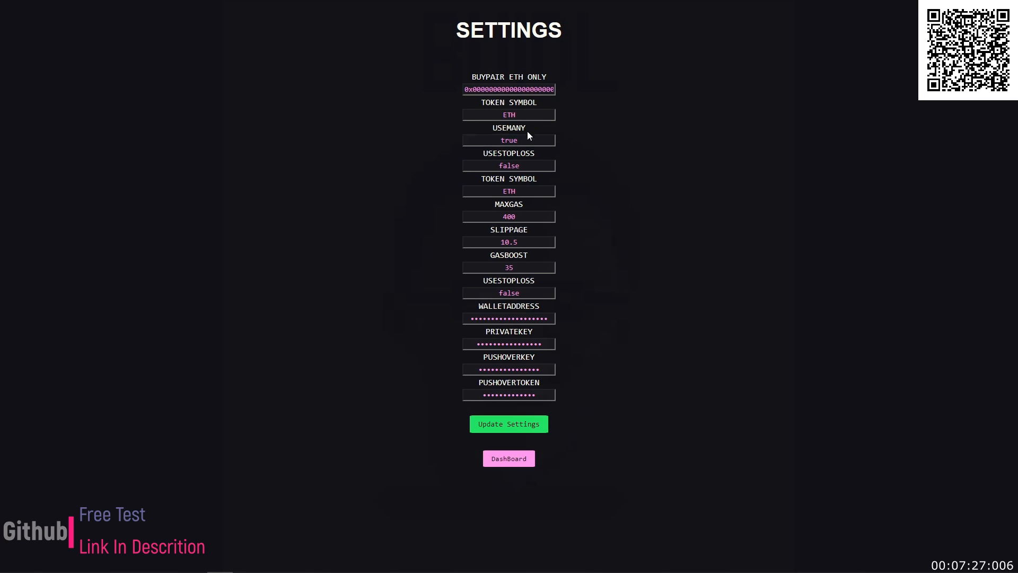
pyautogui.click(508, 140)
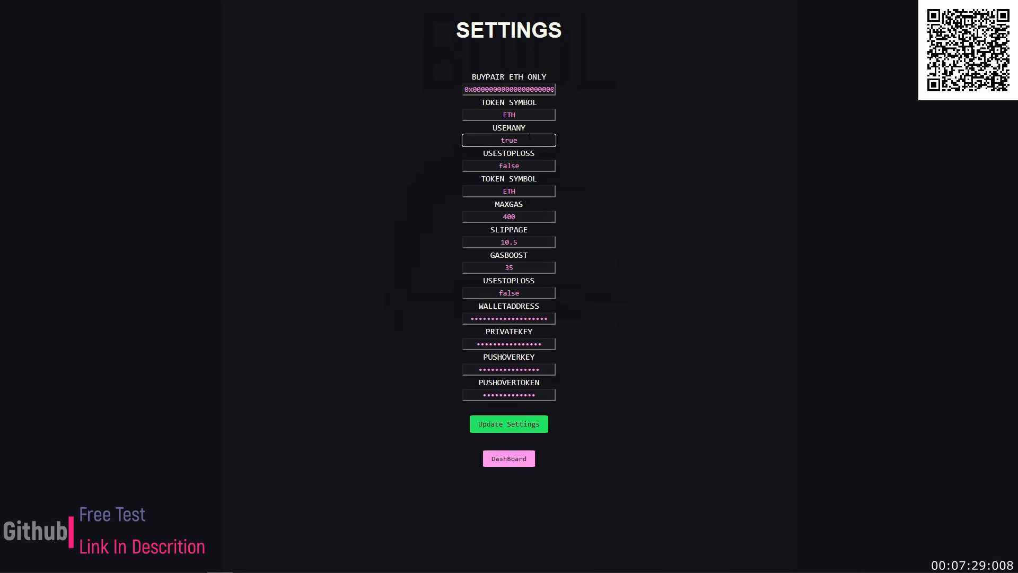
pyautogui.moveTo(885, 159)
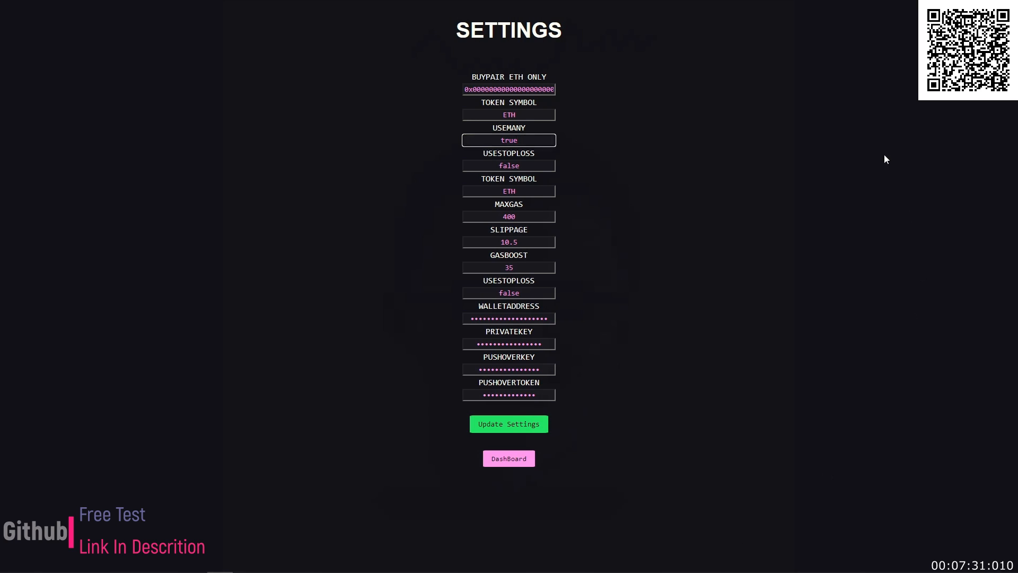
pyautogui.moveTo(648, 58)
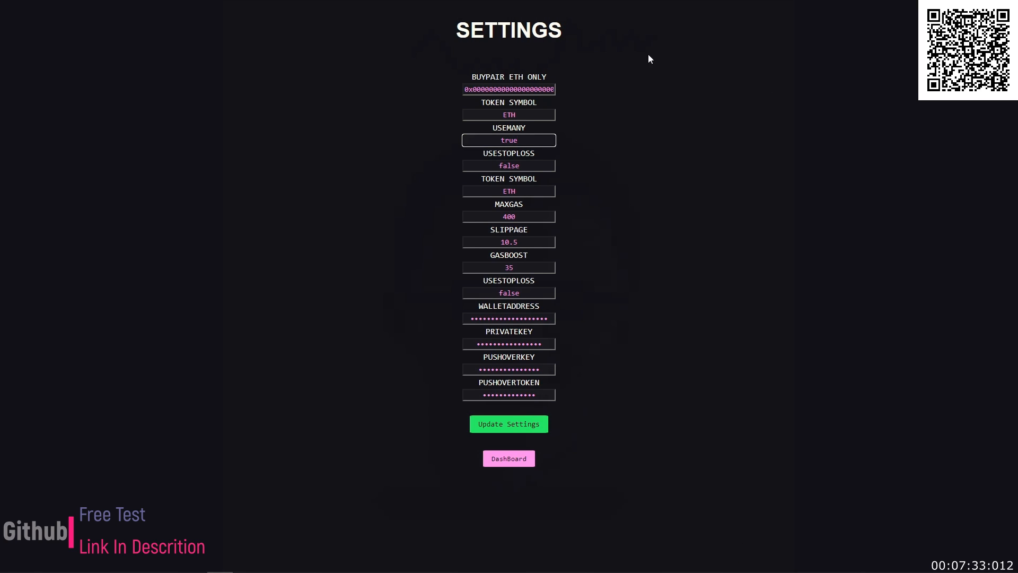
pyautogui.click(509, 166)
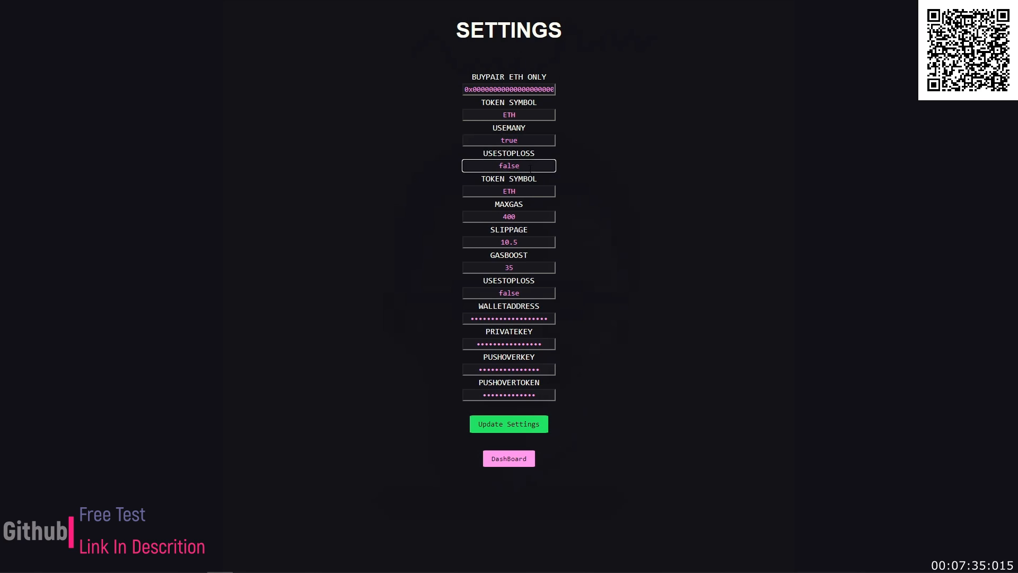
pyautogui.click(509, 140)
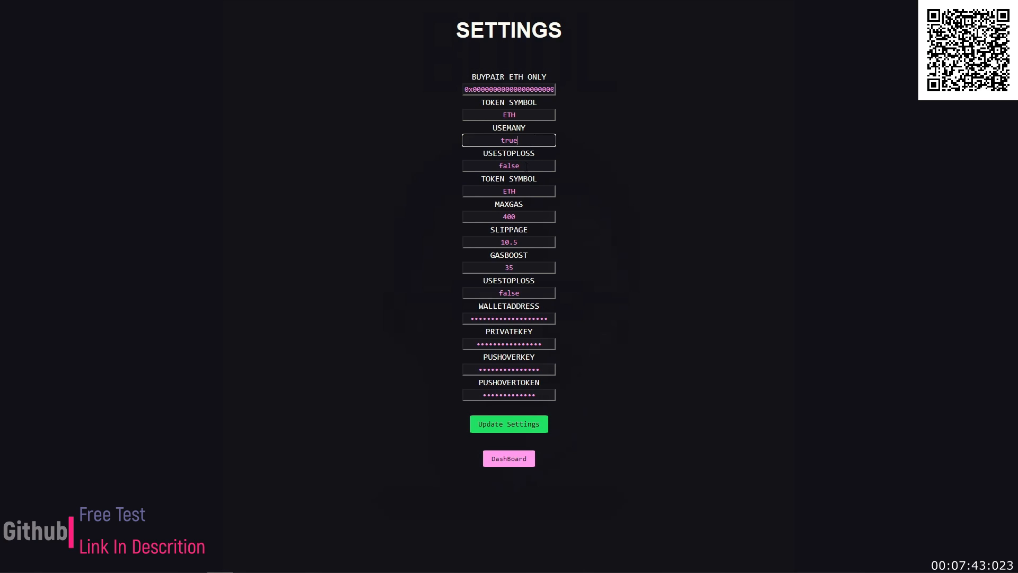
pyautogui.doubleClick(508, 166)
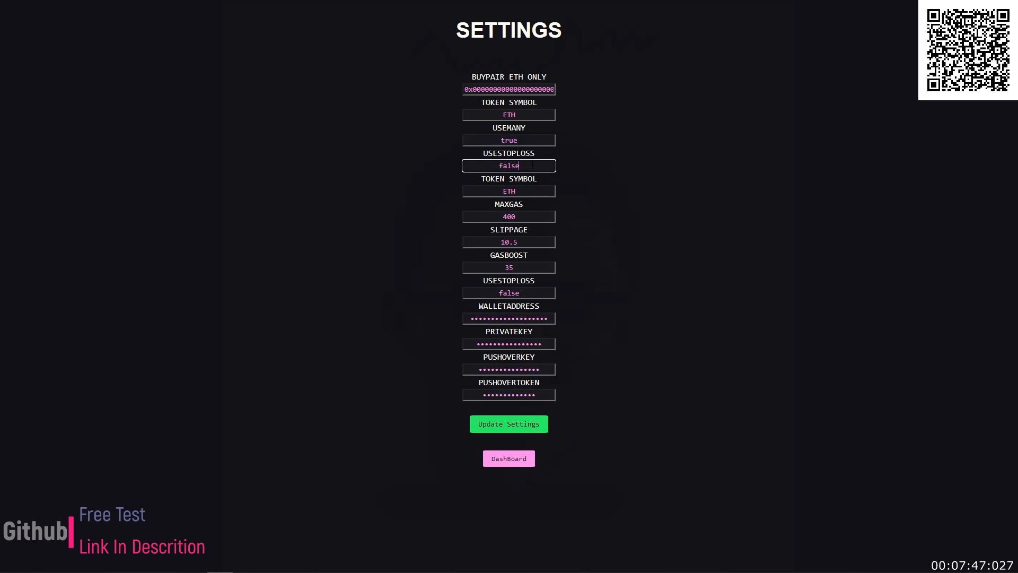
pyautogui.doubleClick(508, 190)
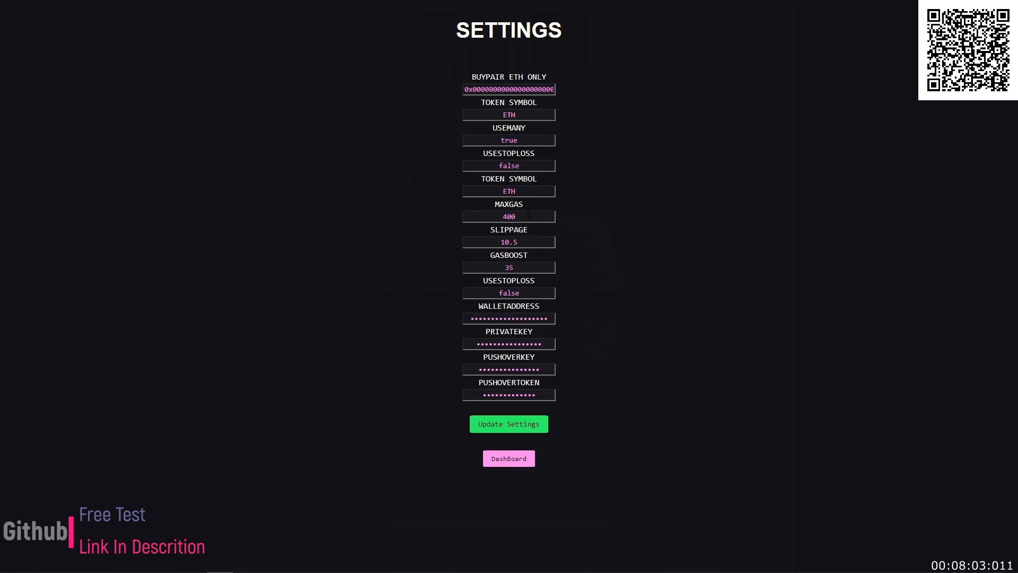
pyautogui.doubleClick(508, 242)
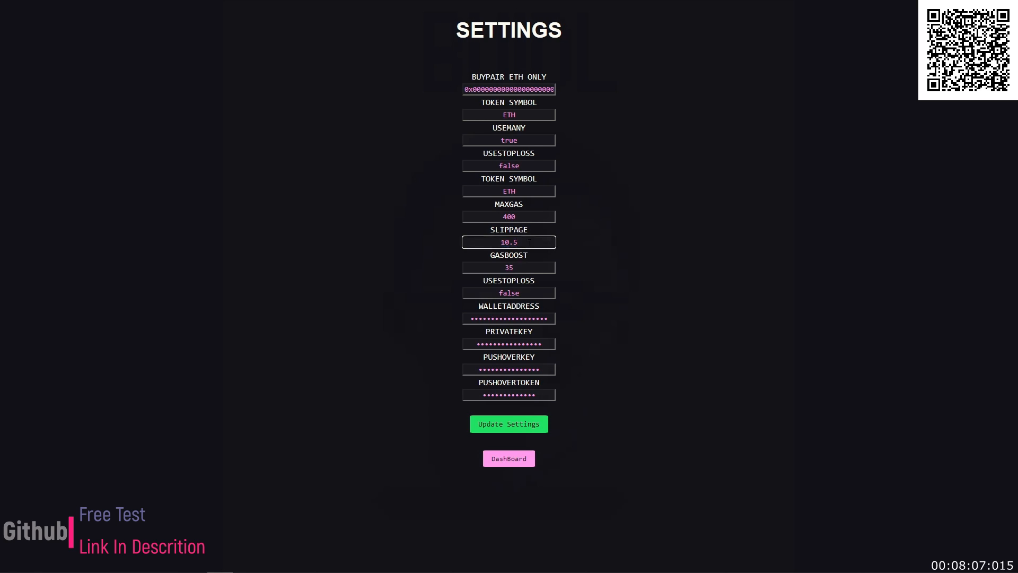
pyautogui.moveTo(610, 252)
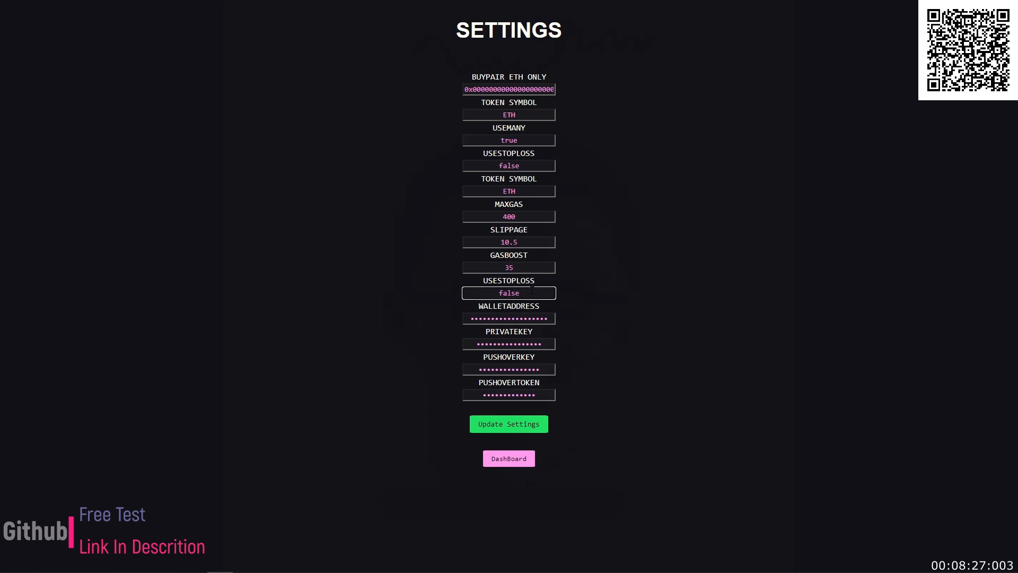
# Check the second USESTOPLOSS (false) and PRIVATEKEY fields, then go back to the DashBoard
pyautogui.doubleClick(508, 293)
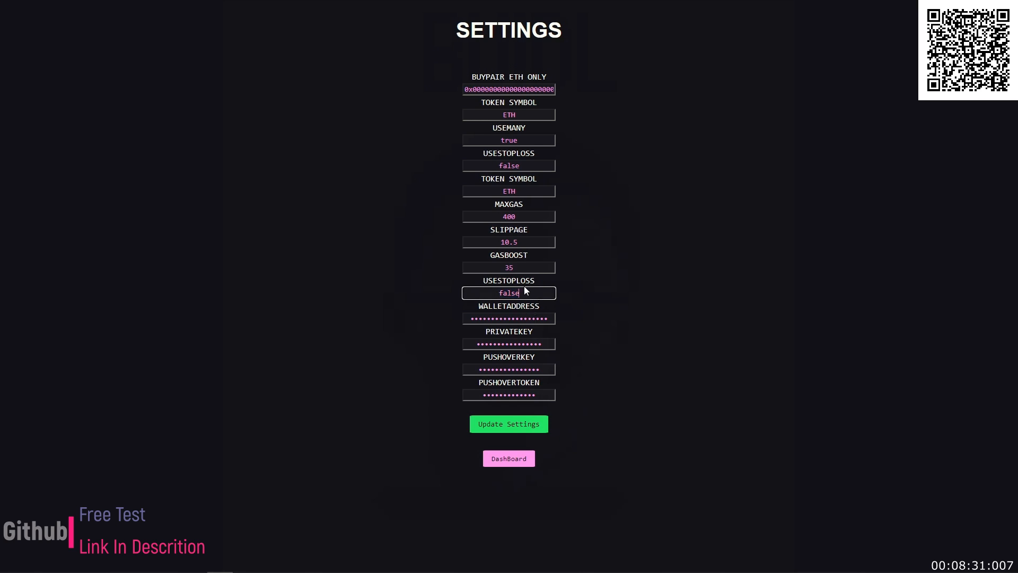
pyautogui.click(508, 318)
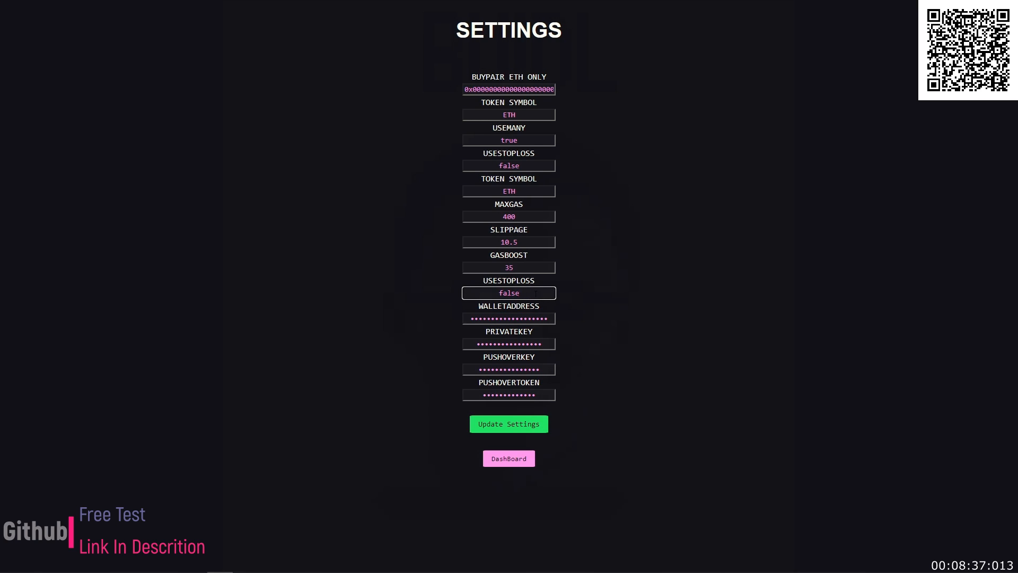
pyautogui.click(508, 292)
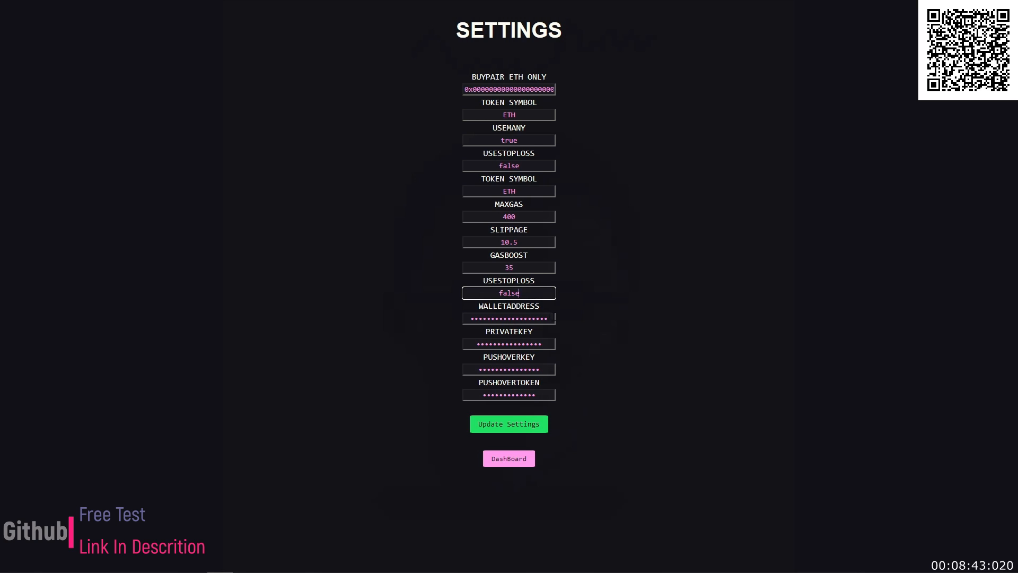
pyautogui.moveTo(541, 286)
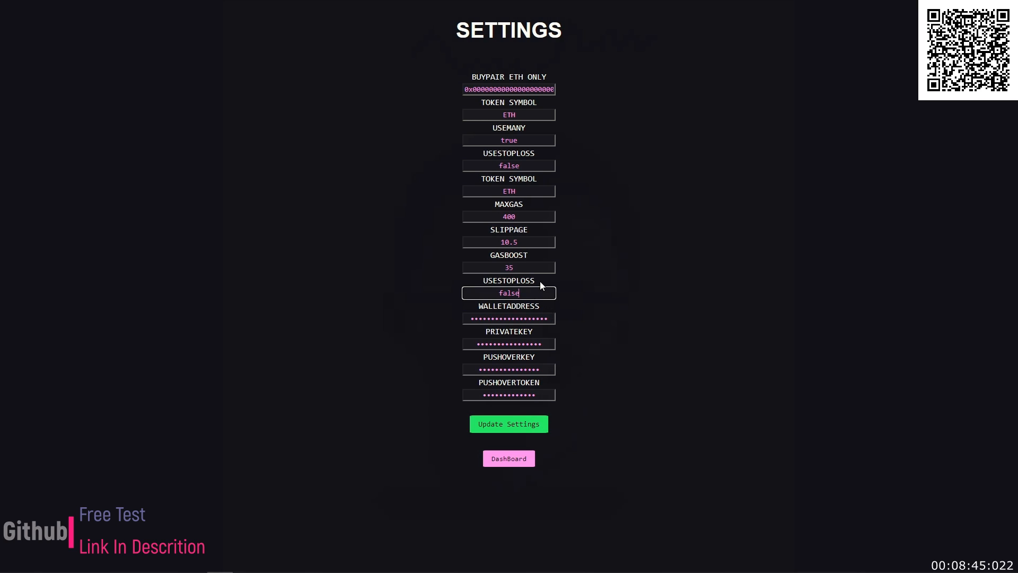
pyautogui.doubleClick(508, 280)
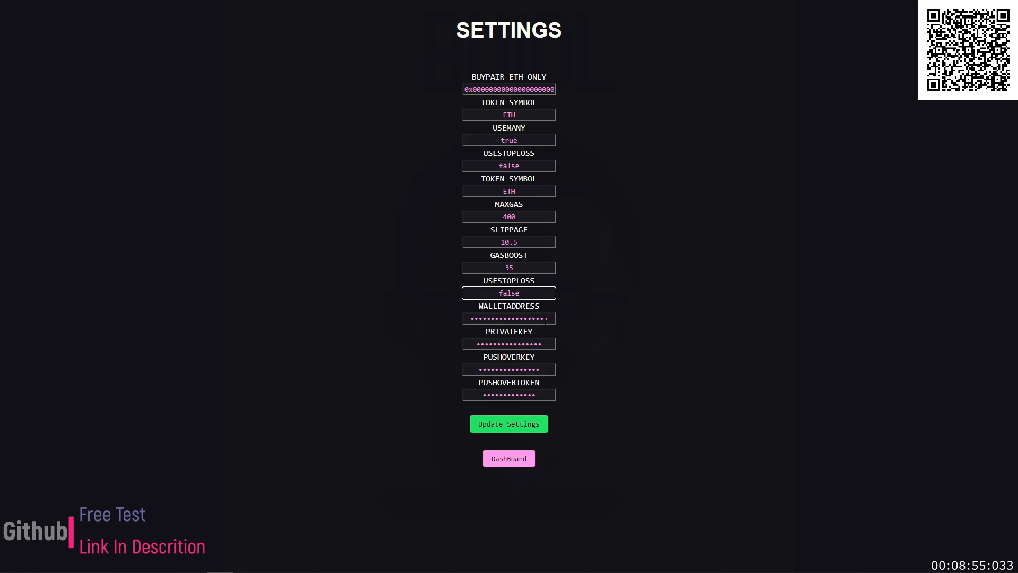
pyautogui.click(508, 344)
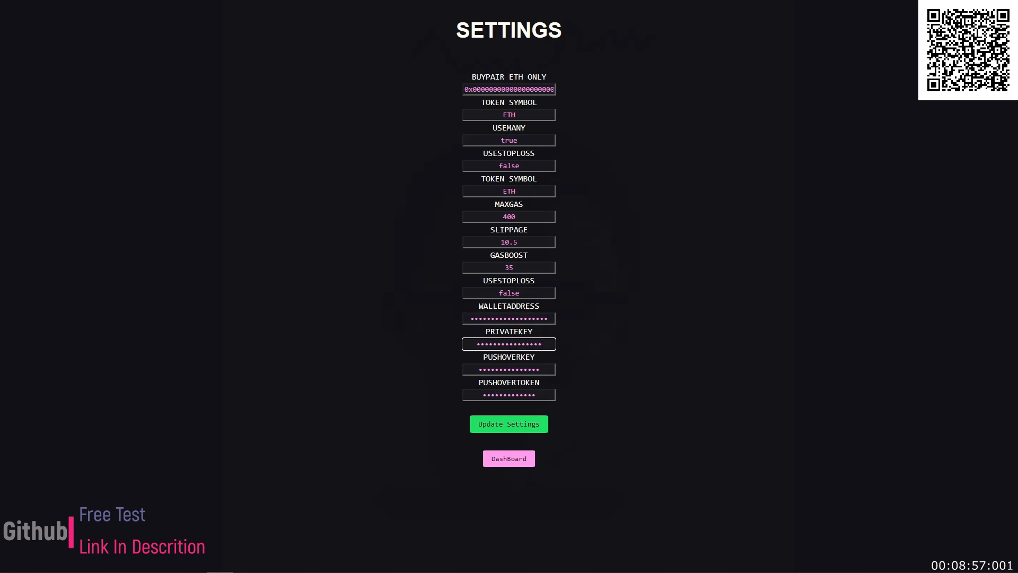
pyautogui.click(509, 394)
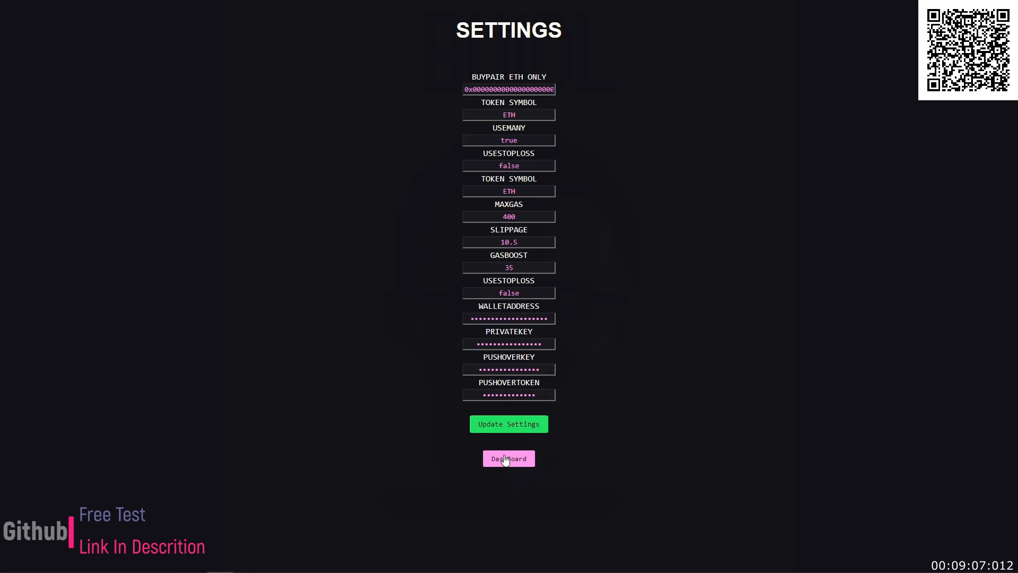
pyautogui.click(508, 457)
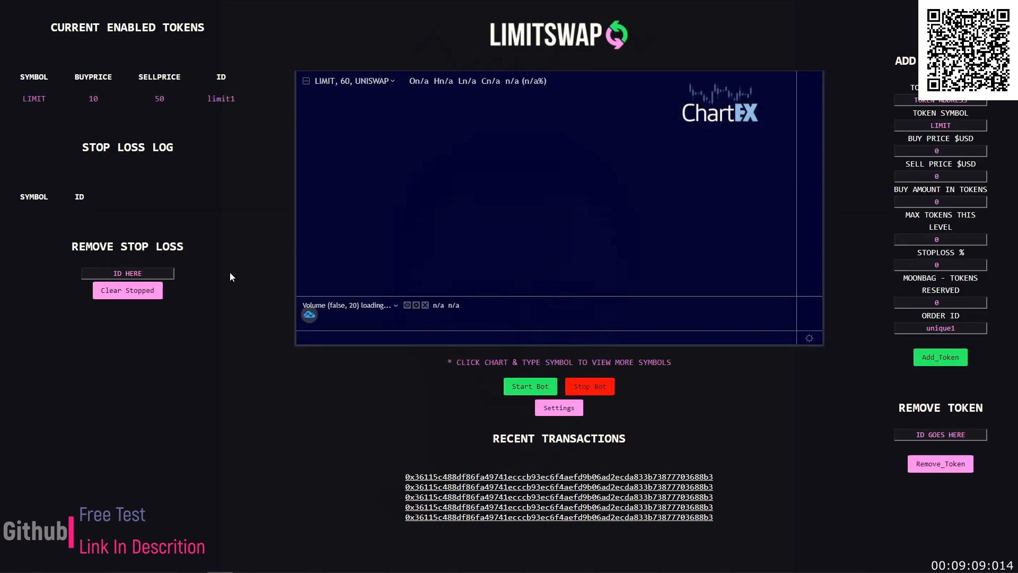